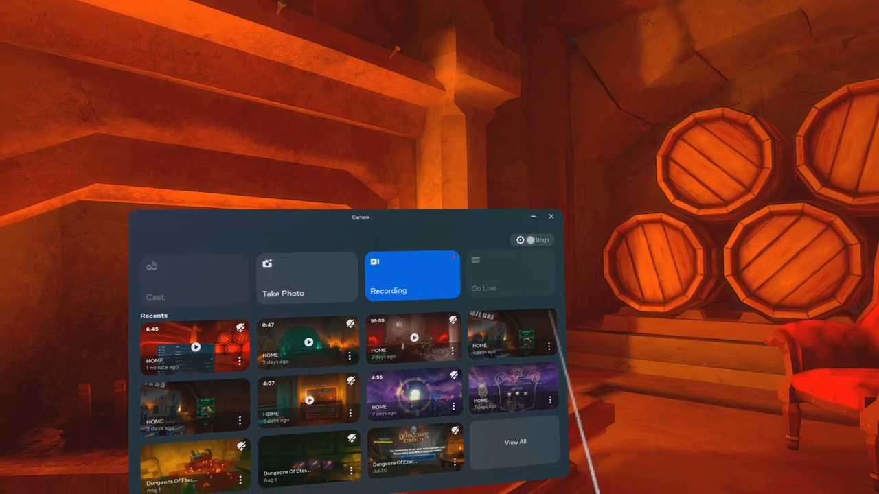
Step: Navigate Device Manager and switch the Meta Quest 3's ADB over Wi-Fi toggle on
click(521, 240)
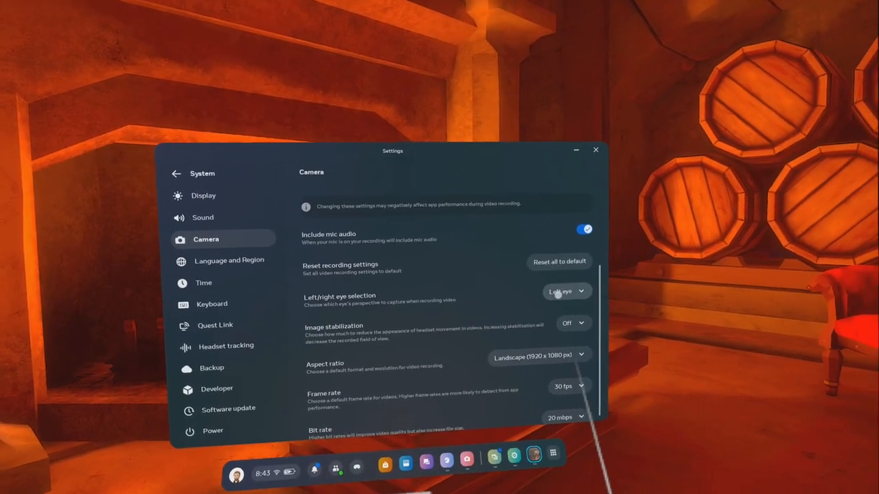
click(563, 292)
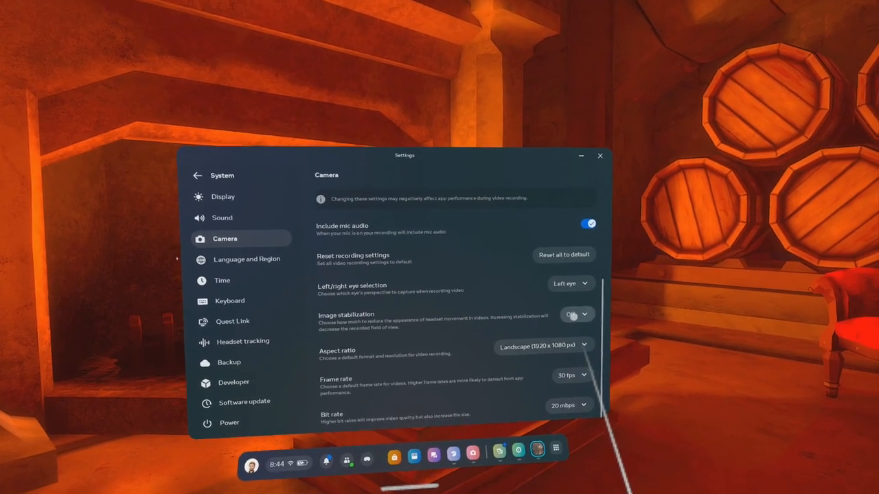
click(573, 314)
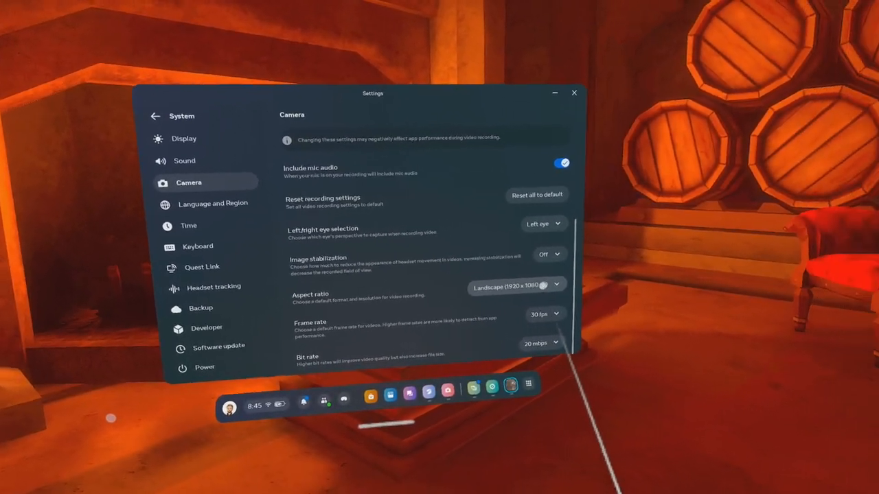
click(515, 286)
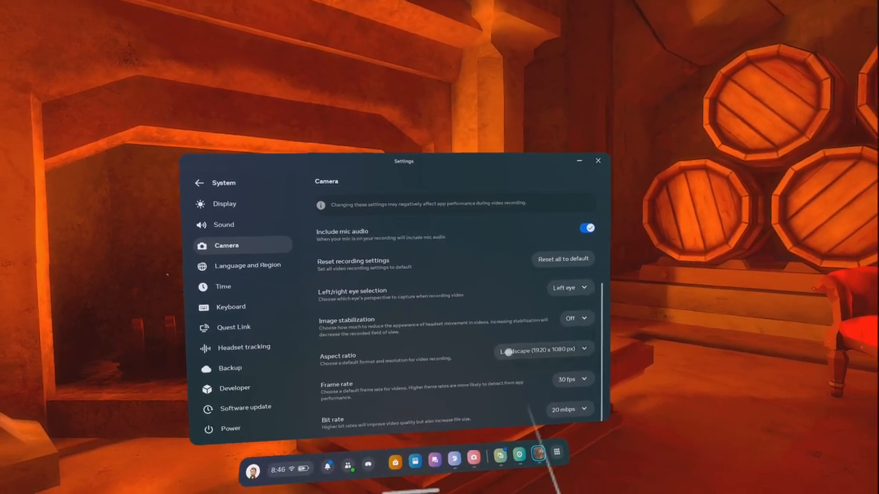
click(568, 409)
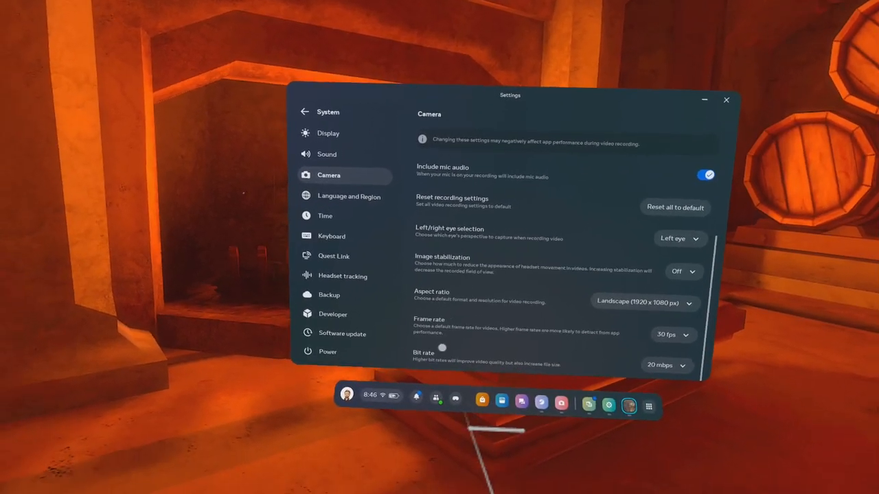
click(662, 365)
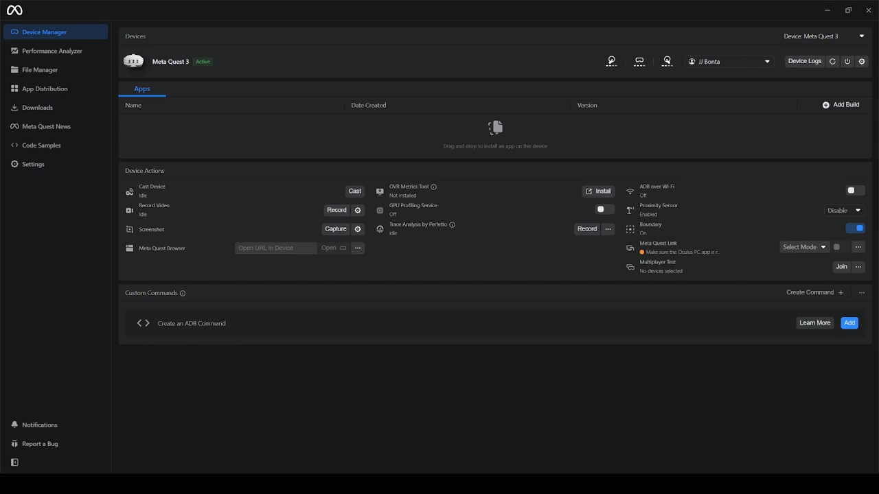
mouse_move(33, 164)
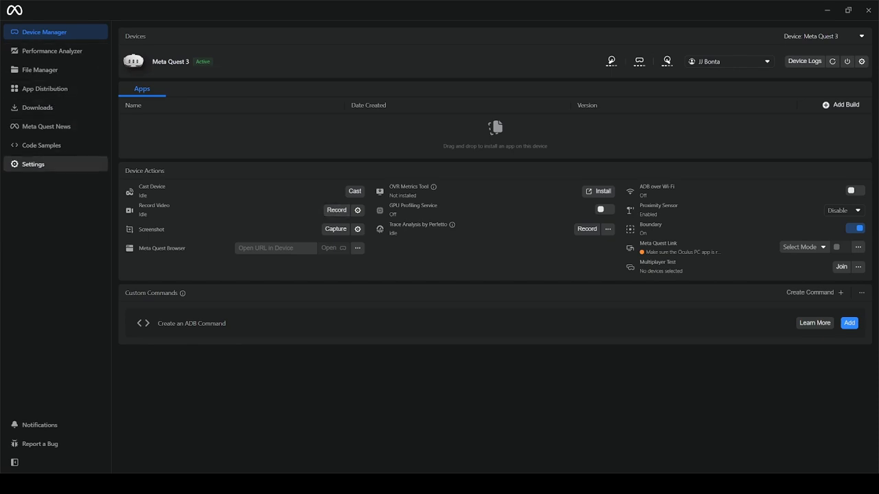
click(40, 70)
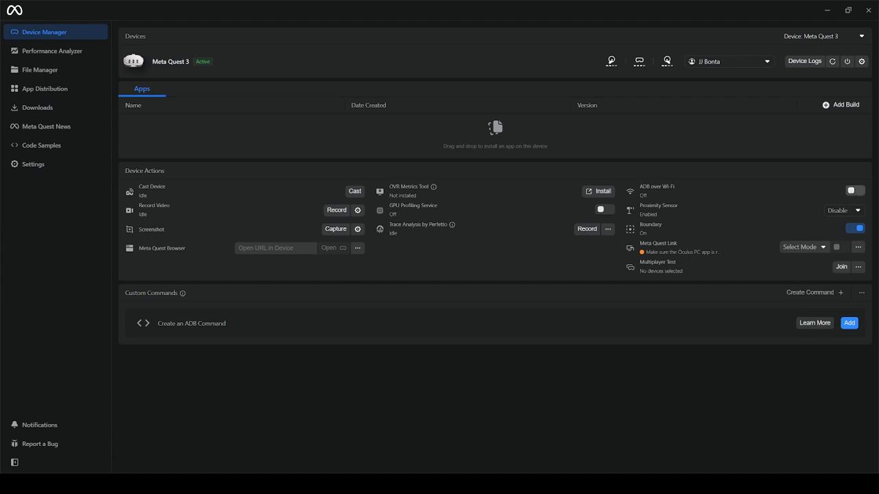
mouse_move(855, 190)
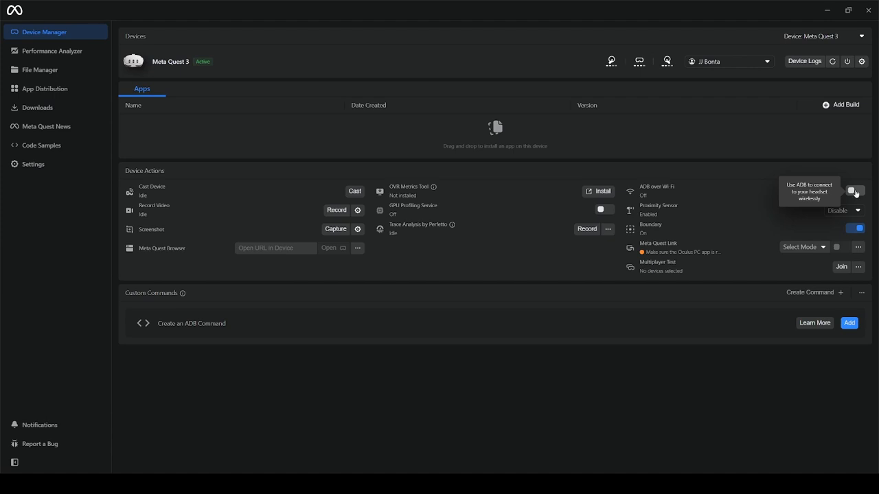
click(855, 190)
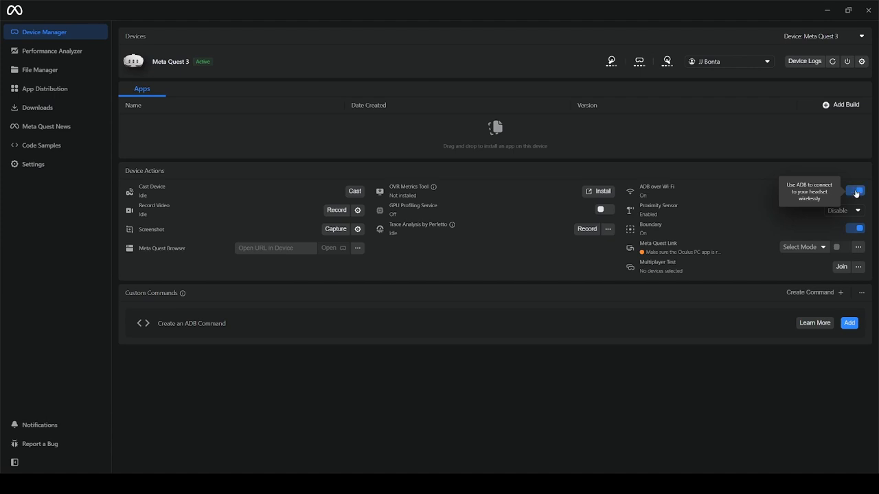
click(855, 191)
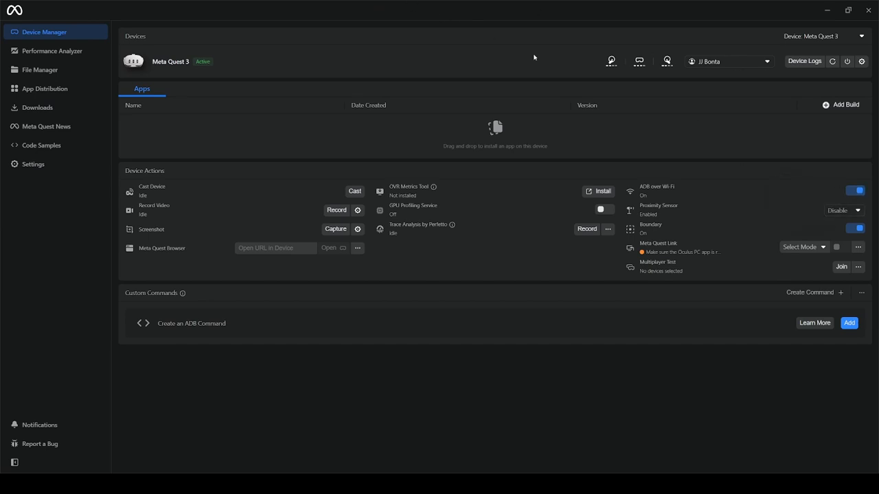
mouse_move(765, 147)
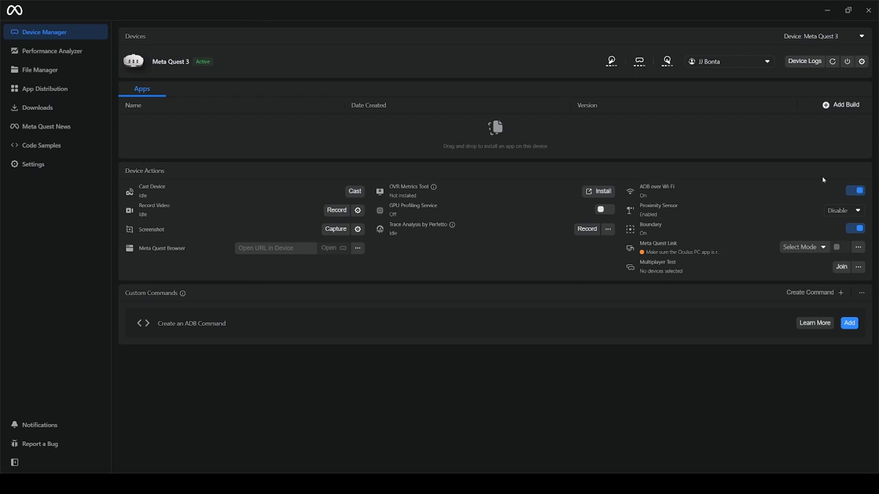
mouse_move(872, 201)
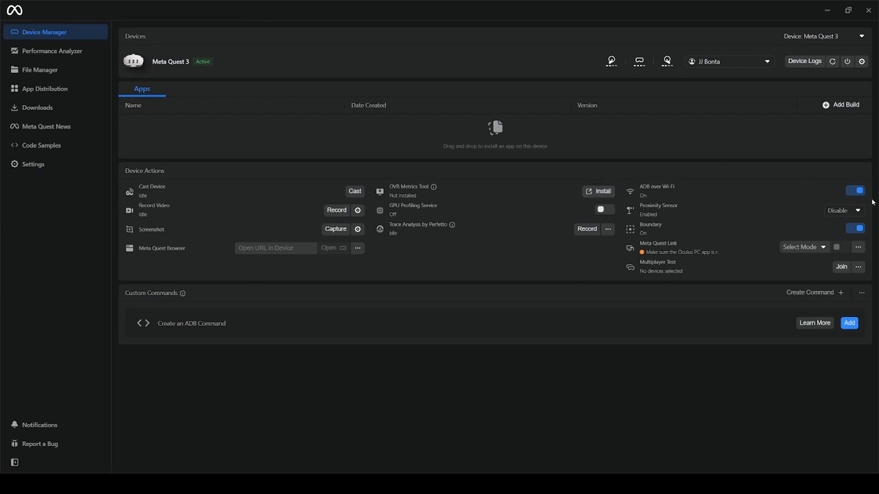
mouse_move(719, 177)
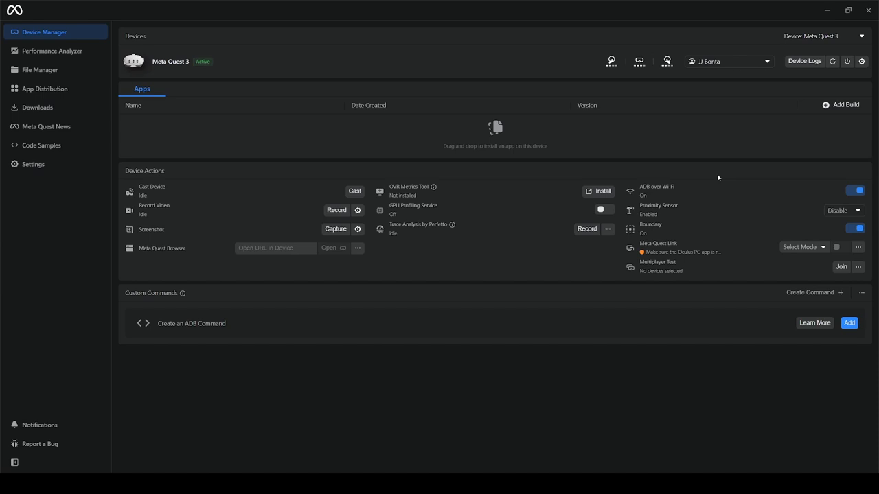
mouse_move(734, 180)
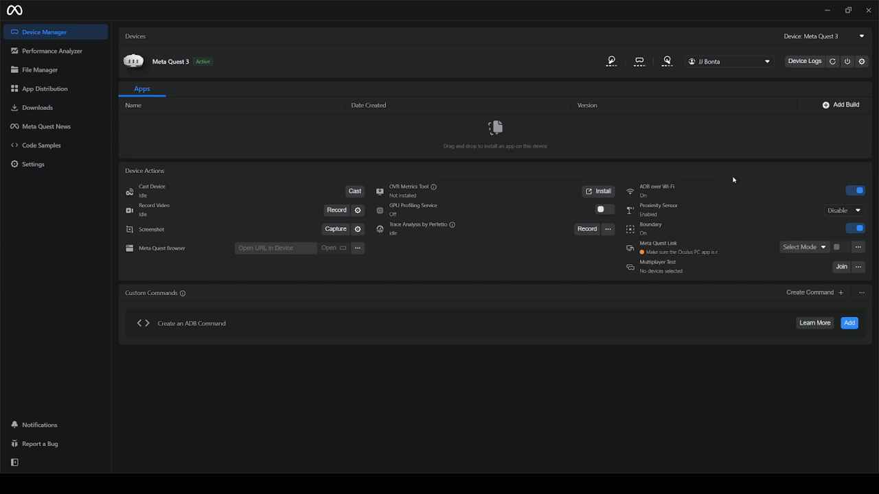
mouse_move(691, 191)
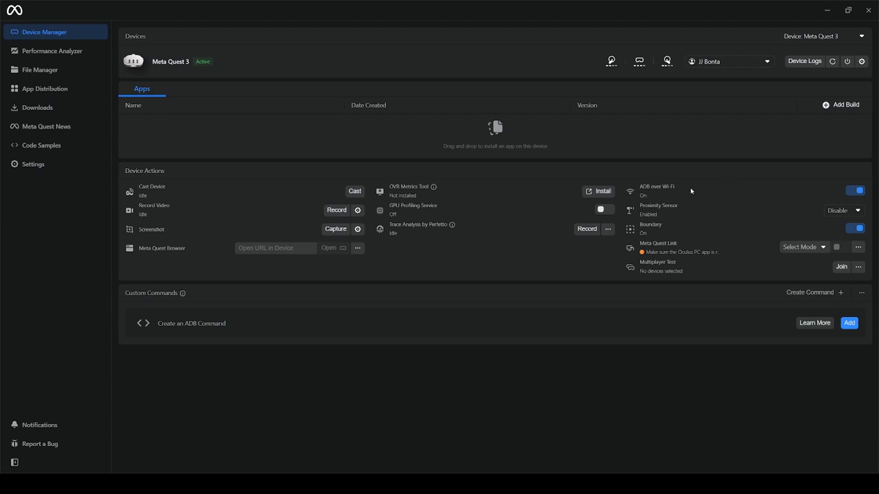
mouse_move(844, 179)
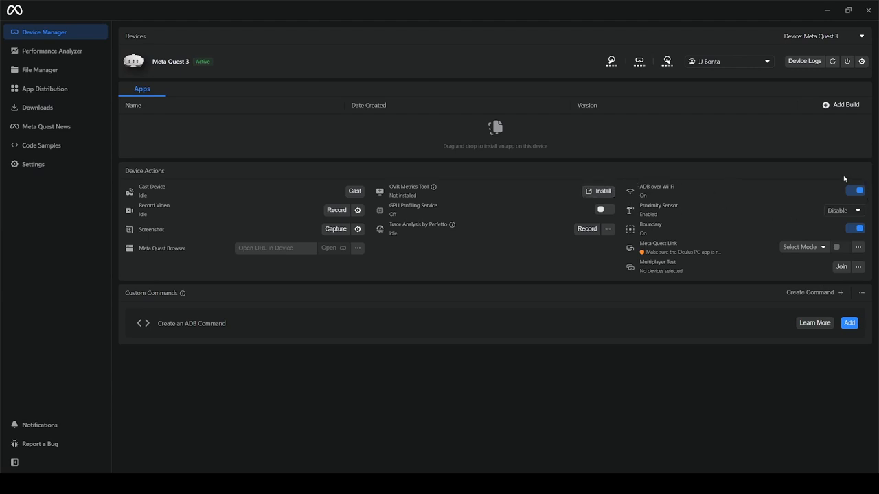
mouse_move(525, 190)
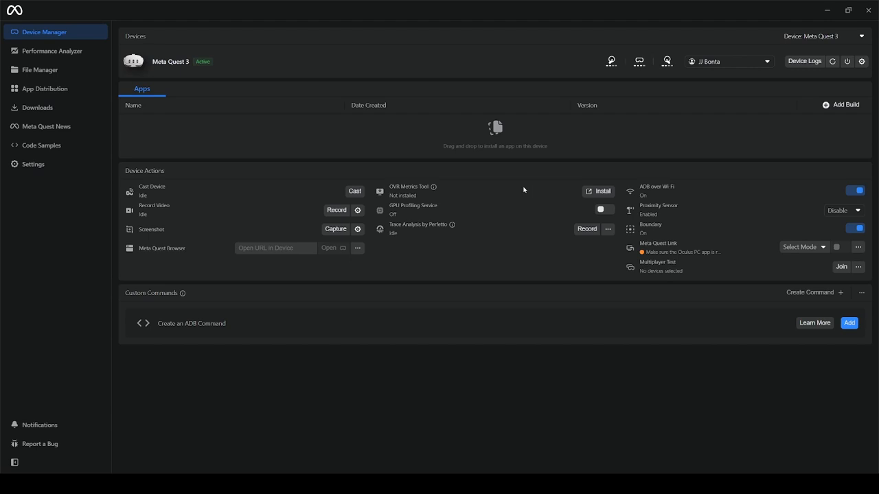
mouse_move(271, 182)
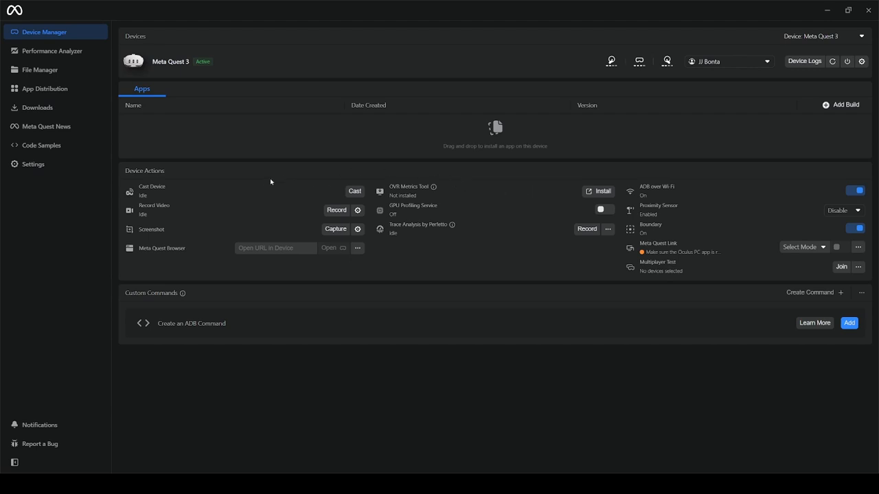
mouse_move(244, 184)
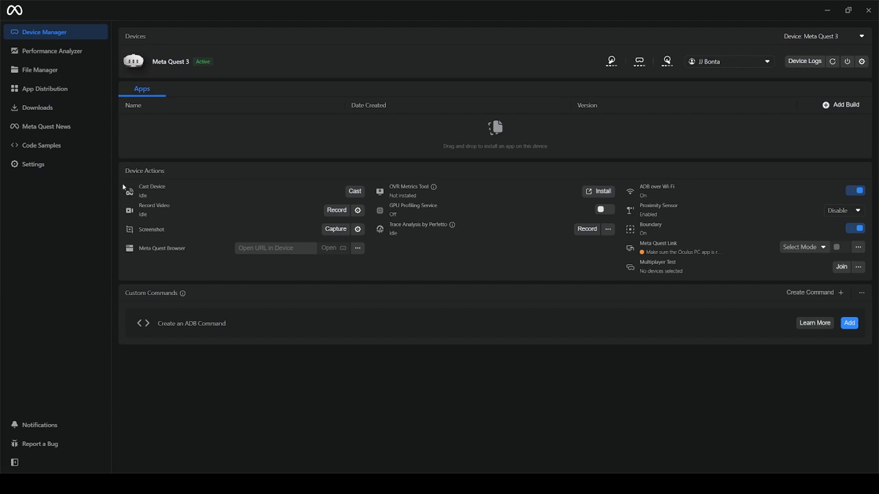
mouse_move(314, 179)
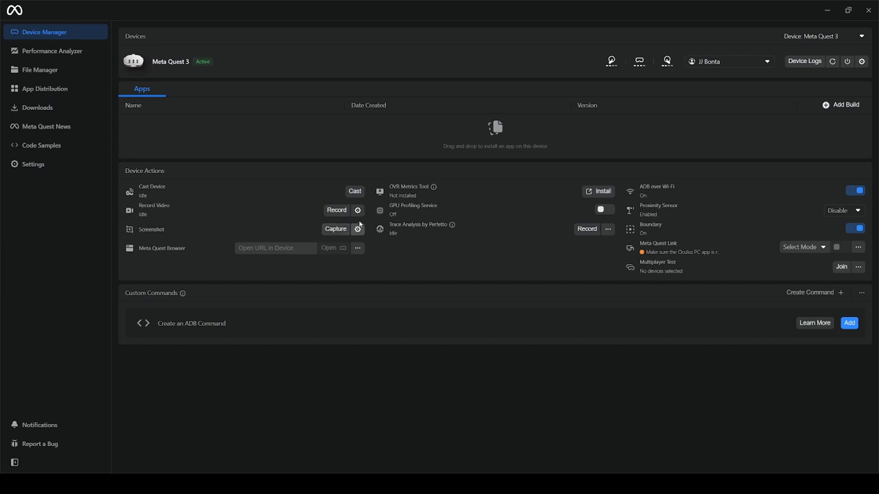
mouse_move(154, 218)
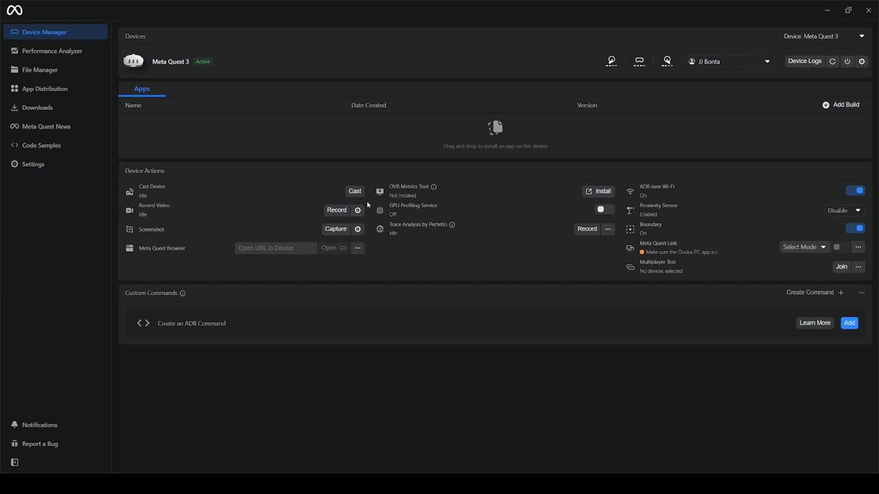
mouse_move(357, 212)
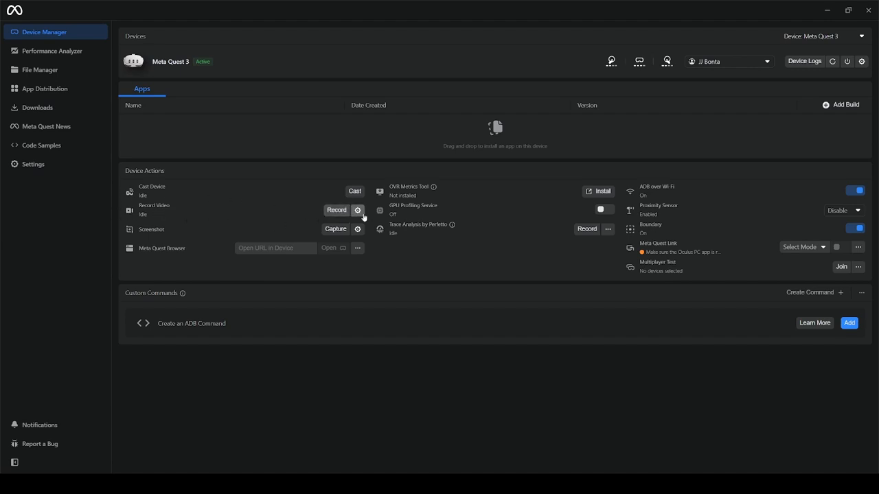
mouse_move(329, 208)
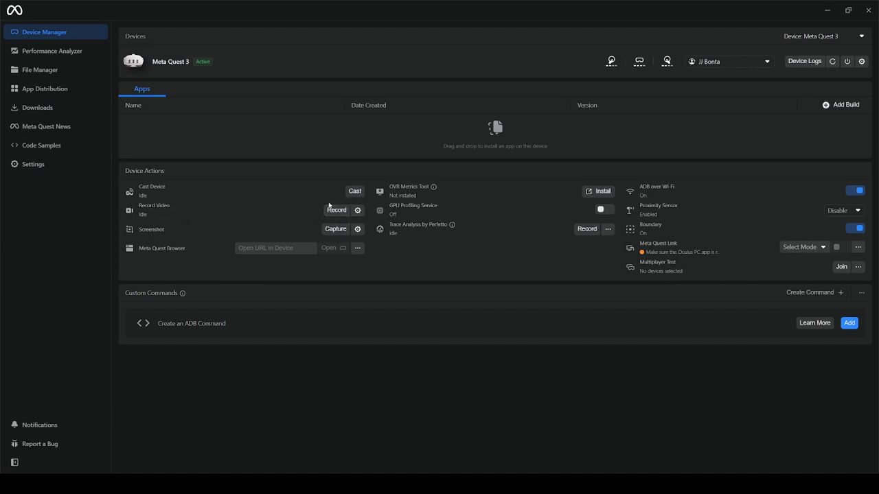
mouse_move(355, 191)
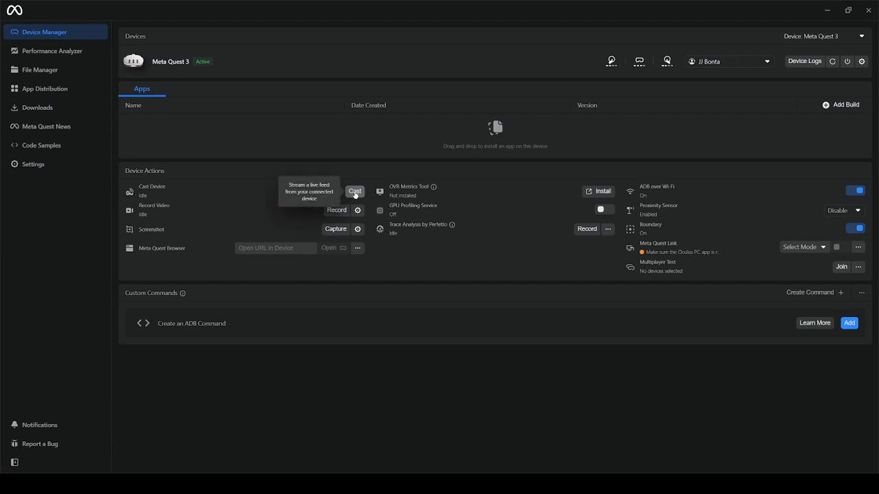
Step: Cast the Meta Quest 3 live and explore the cast toolbar and stream settings
click(355, 191)
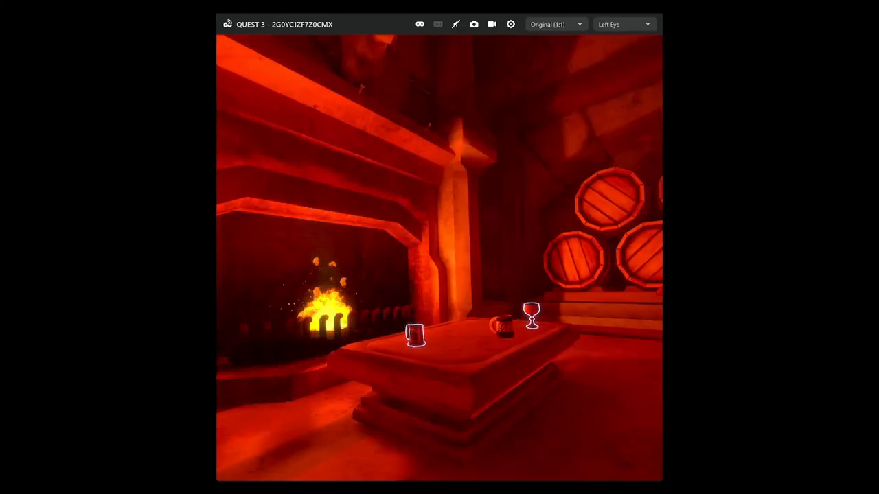
mouse_move(256, 255)
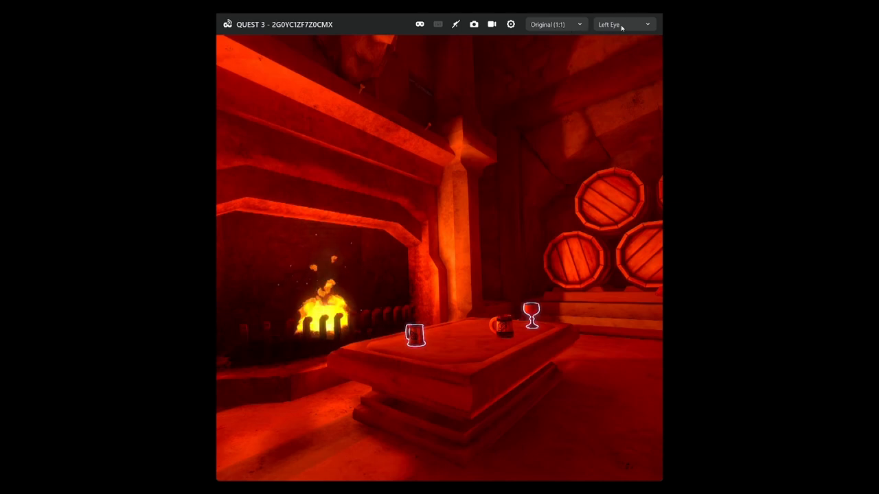
click(621, 24)
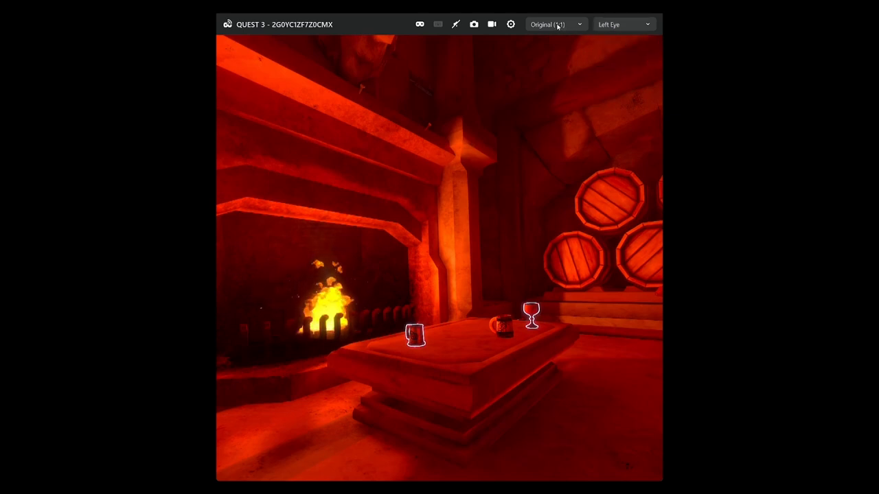
click(555, 24)
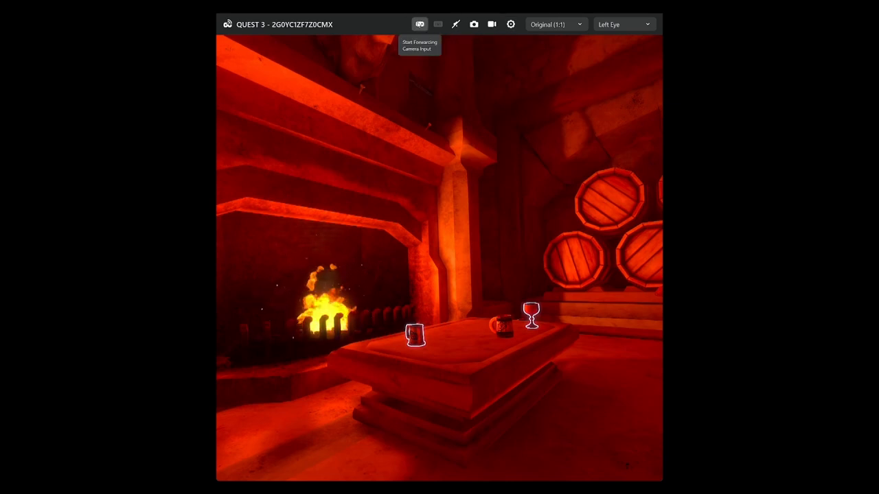
mouse_move(455, 24)
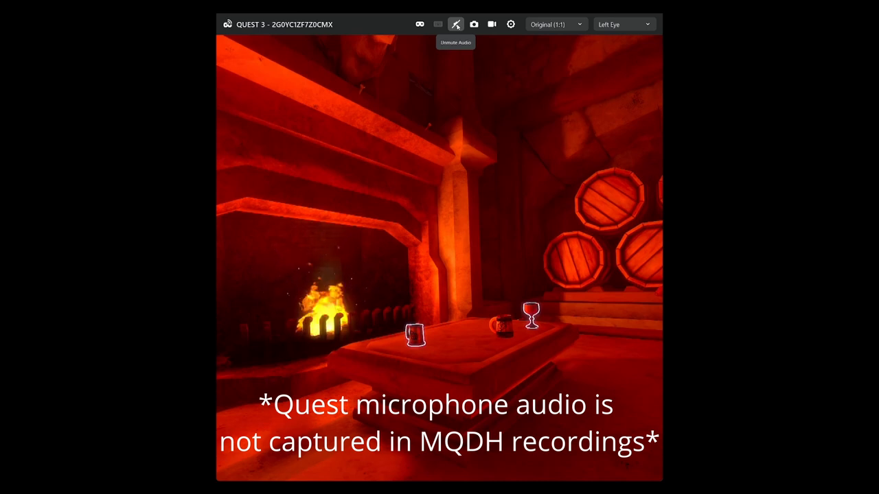
mouse_move(473, 24)
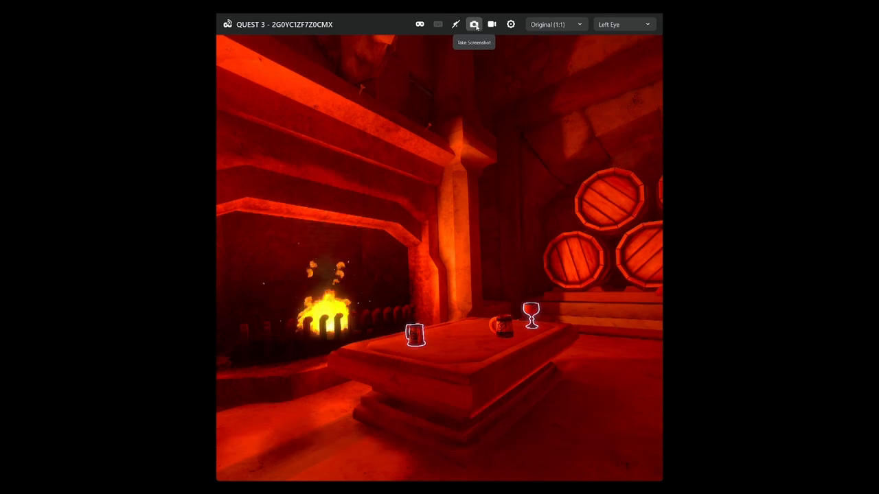
mouse_move(491, 24)
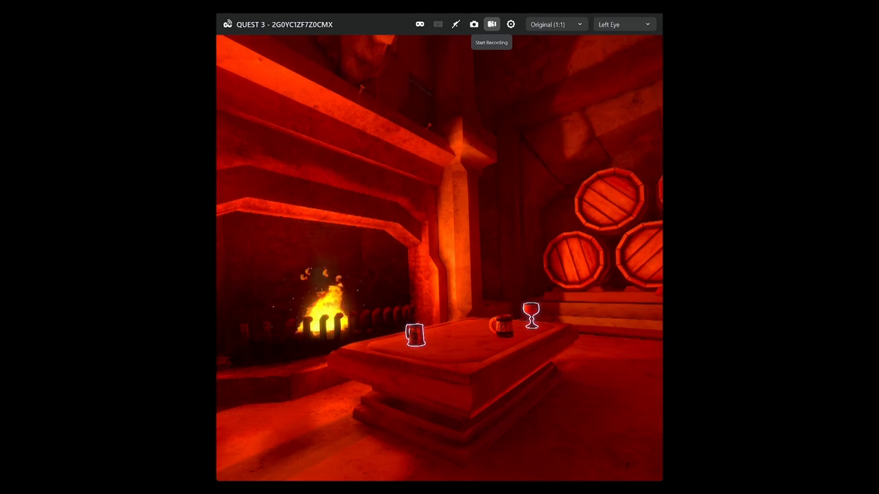
click(510, 24)
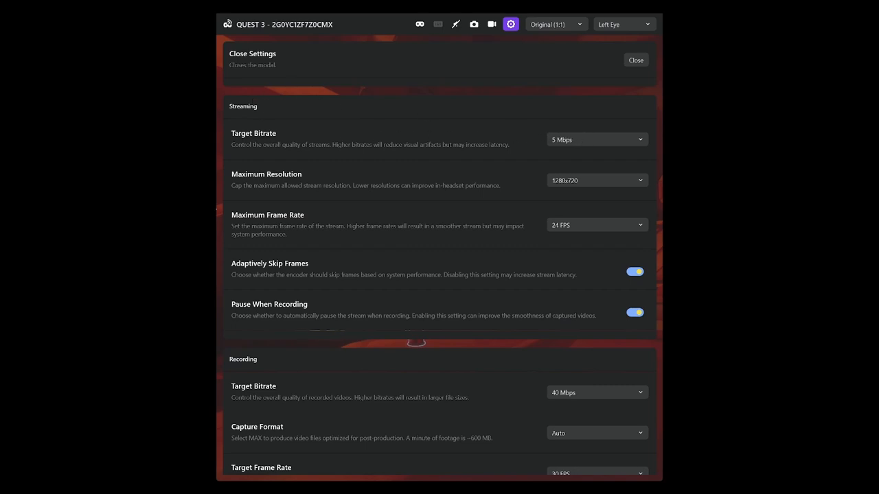
mouse_move(659, 214)
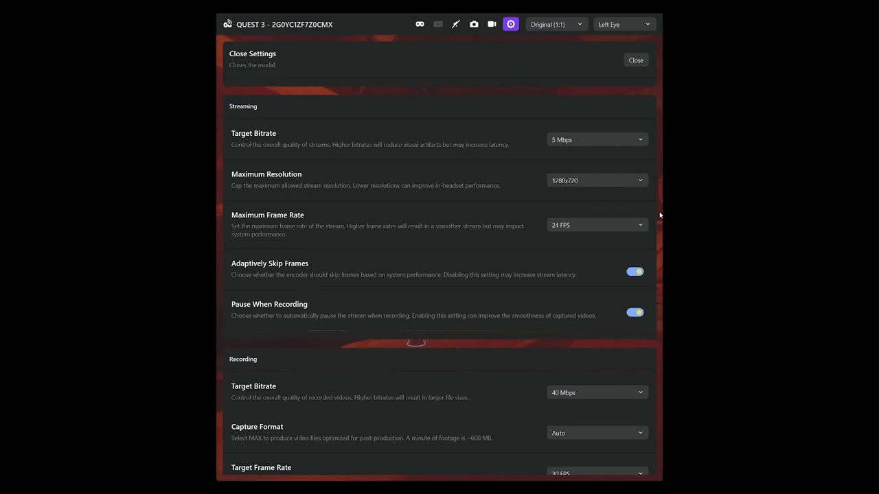
mouse_move(236, 20)
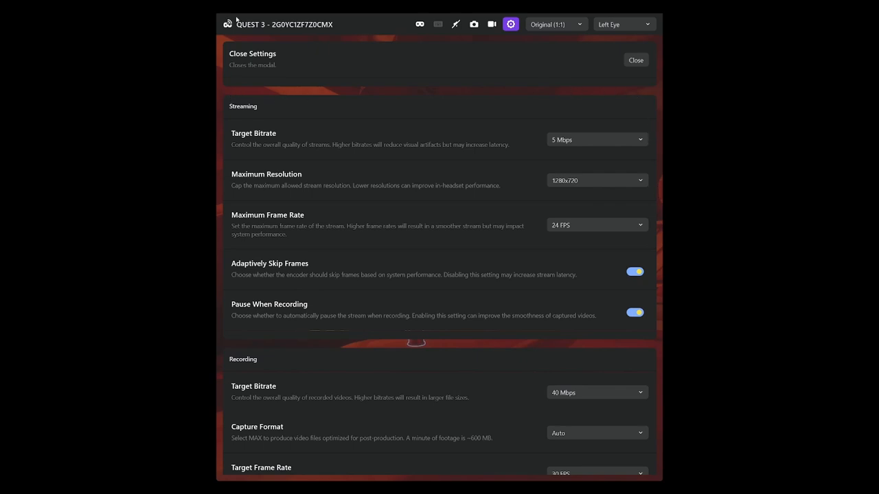
mouse_move(301, 15)
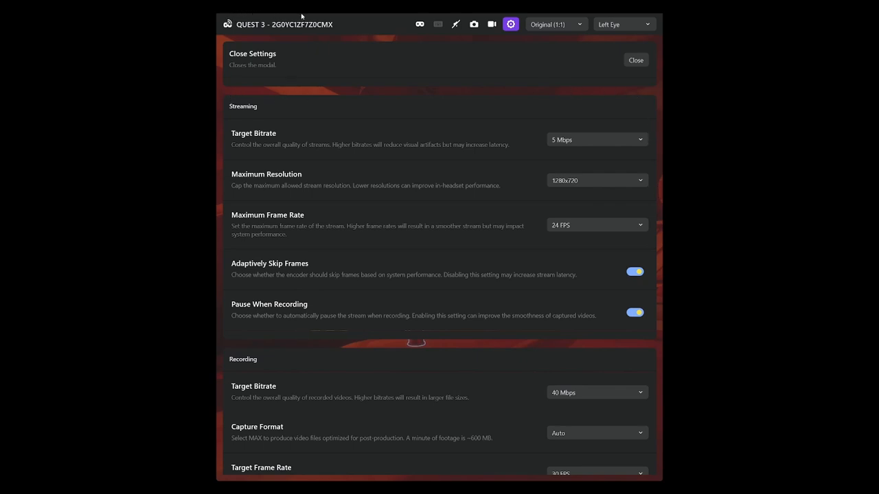
mouse_move(402, 110)
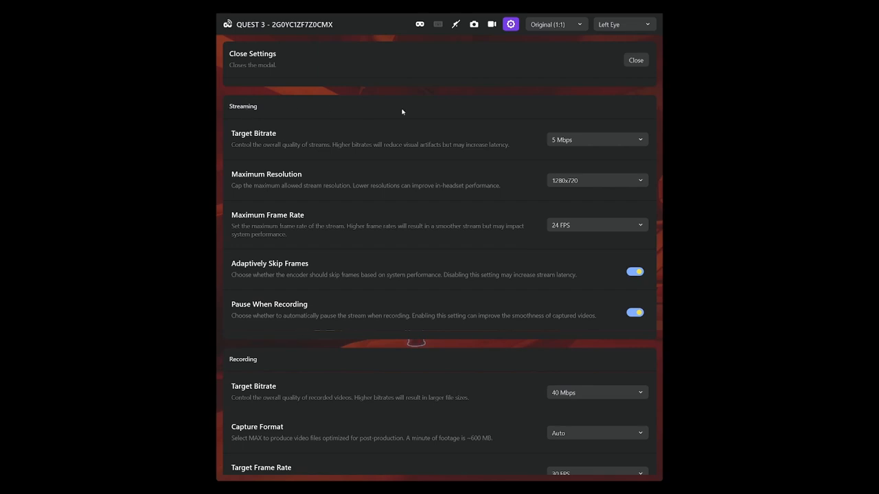
mouse_move(351, 351)
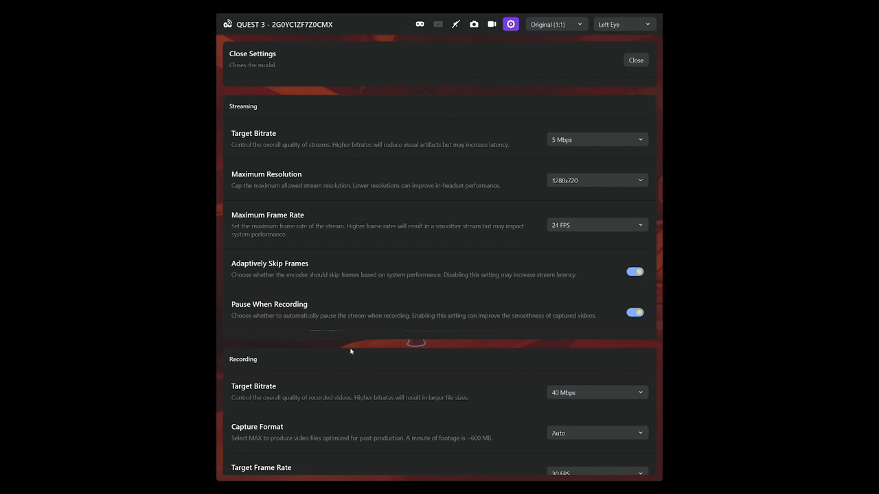
mouse_move(587, 108)
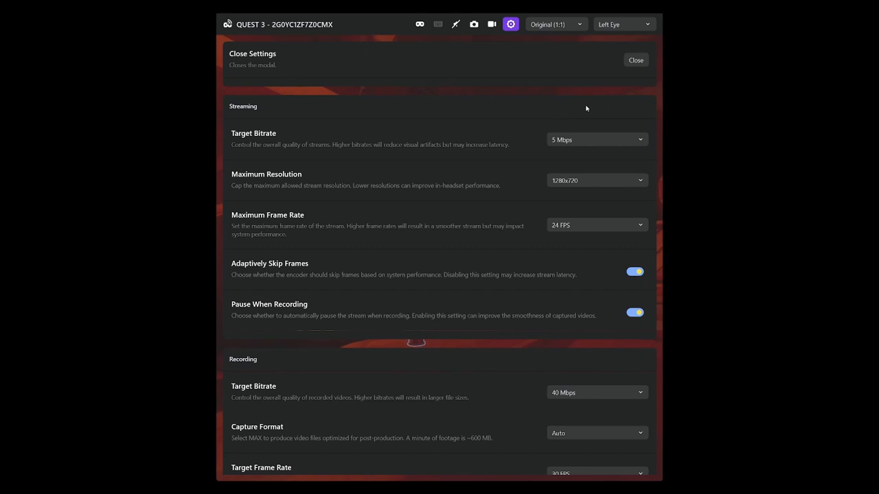
mouse_move(468, 333)
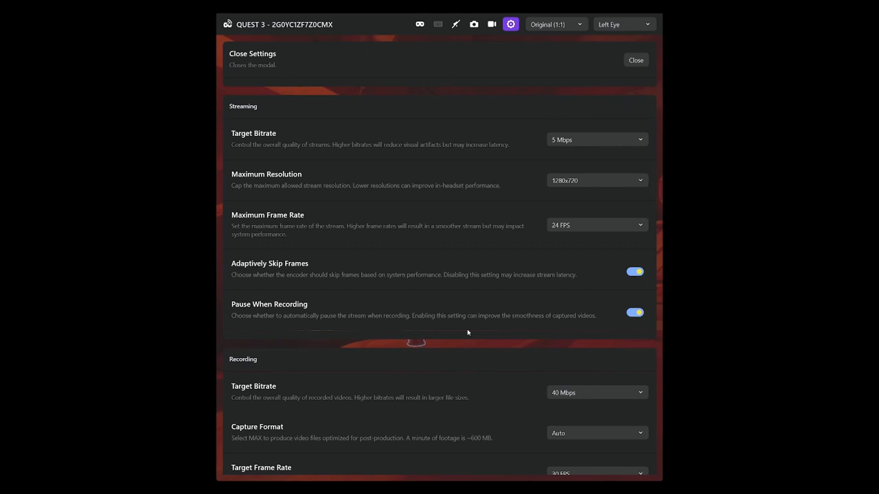
mouse_move(351, 108)
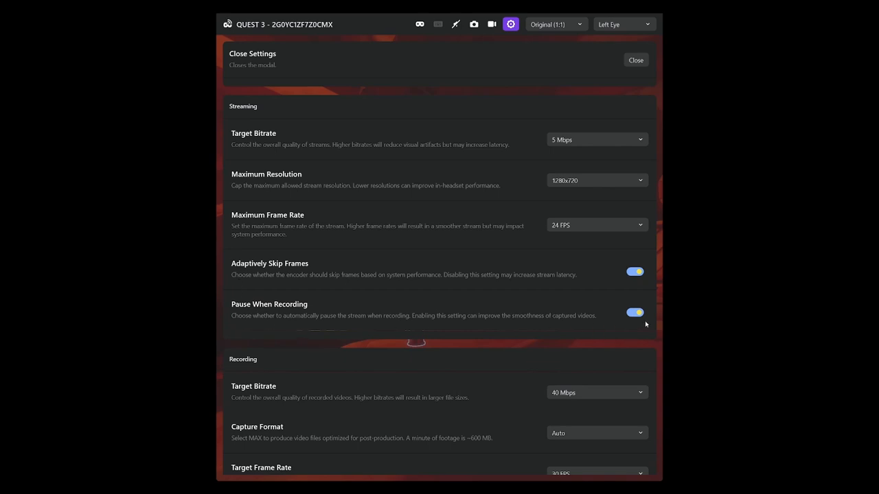
mouse_move(648, 323)
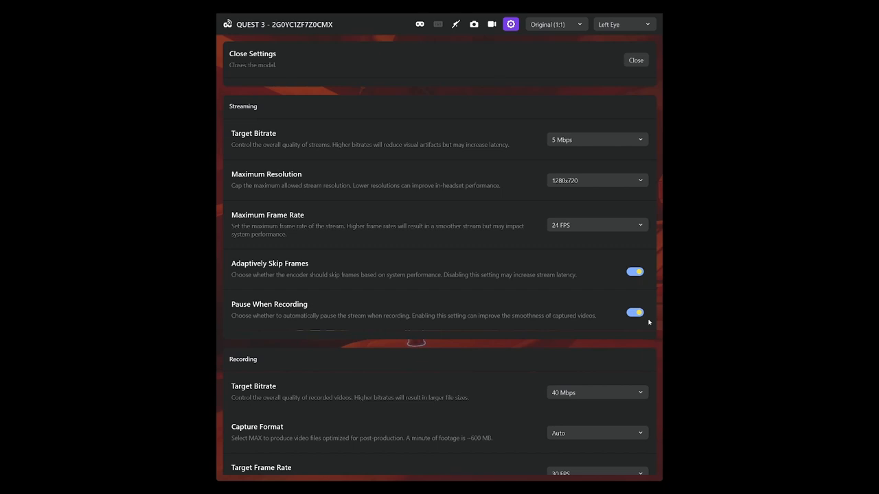
mouse_move(261, 107)
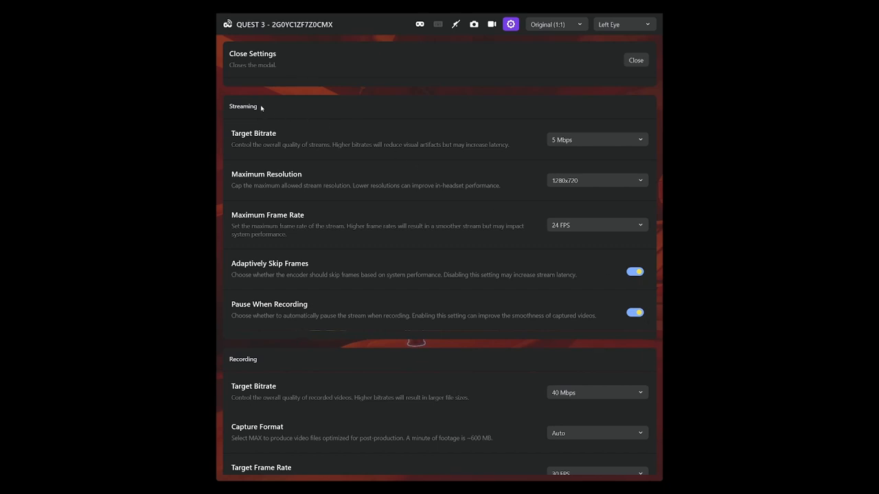
mouse_move(596, 141)
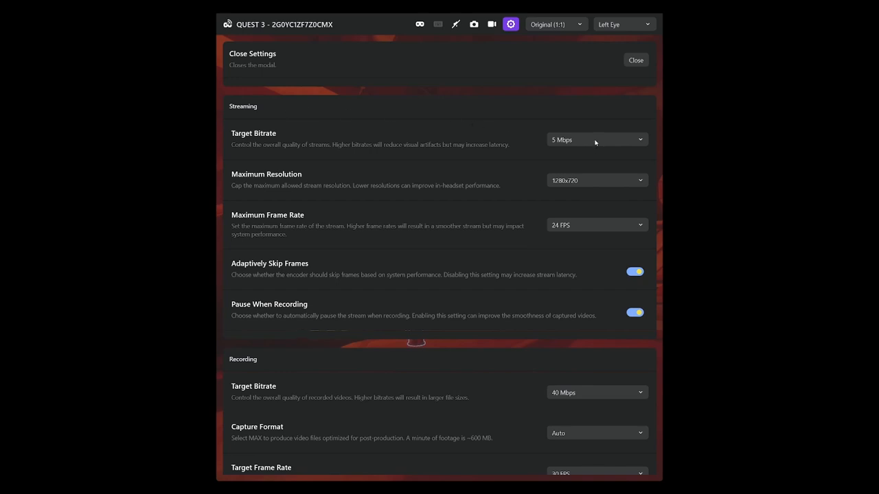
mouse_move(602, 315)
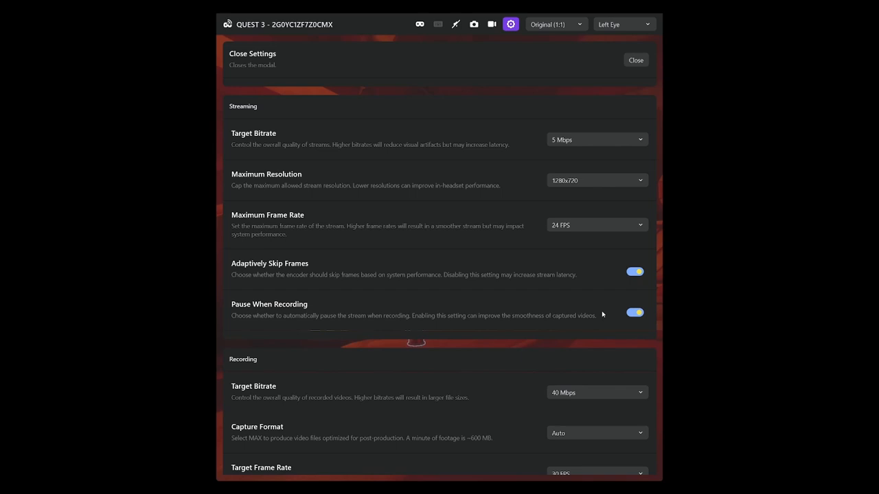
mouse_move(362, 94)
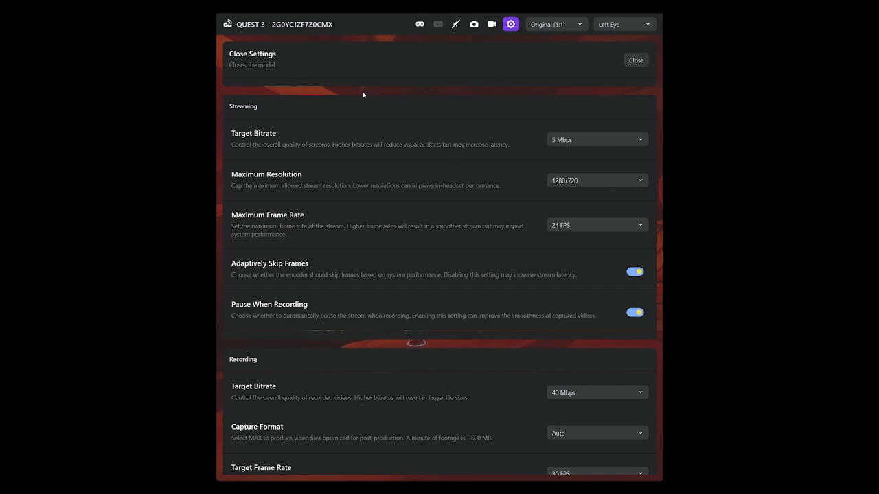
mouse_move(573, 142)
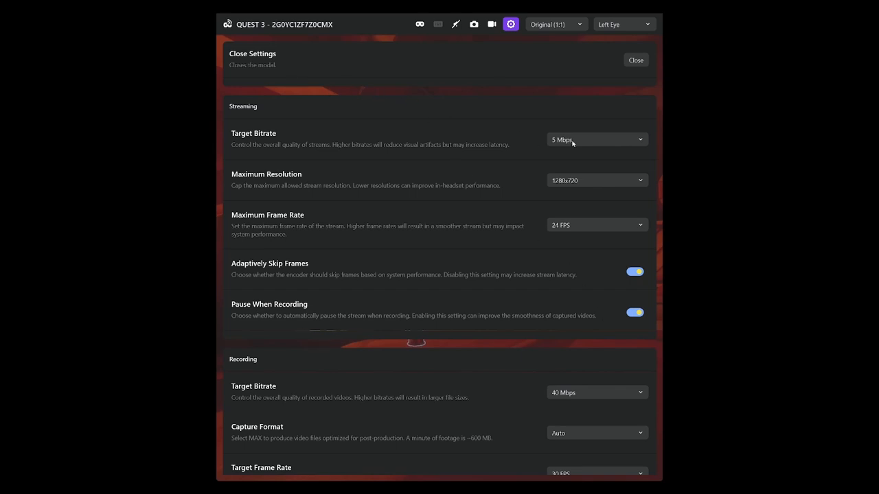
click(596, 139)
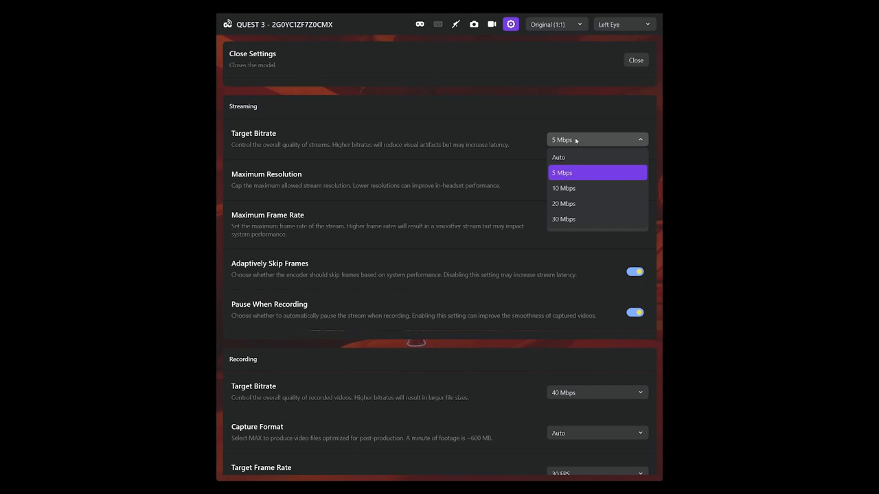
click(596, 181)
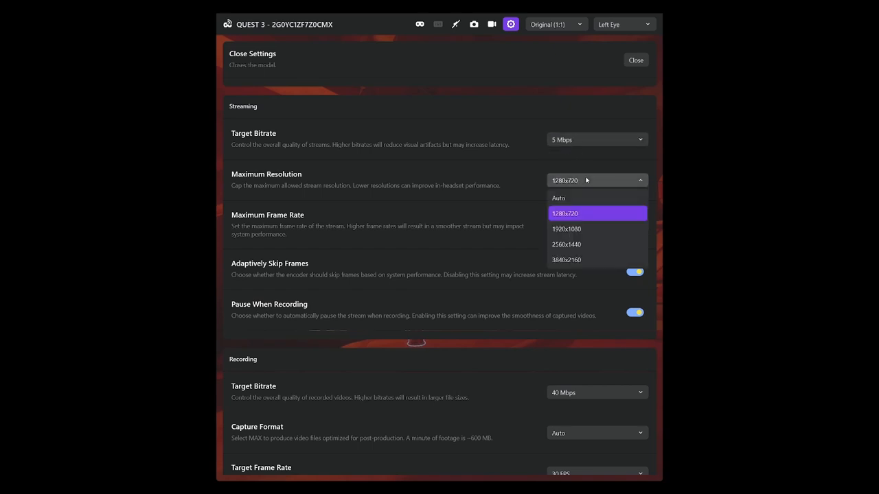
mouse_move(563, 184)
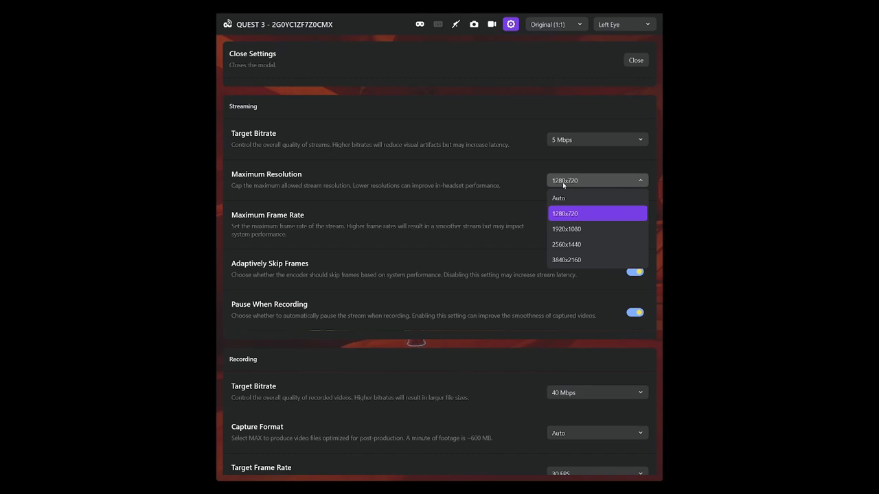
click(564, 213)
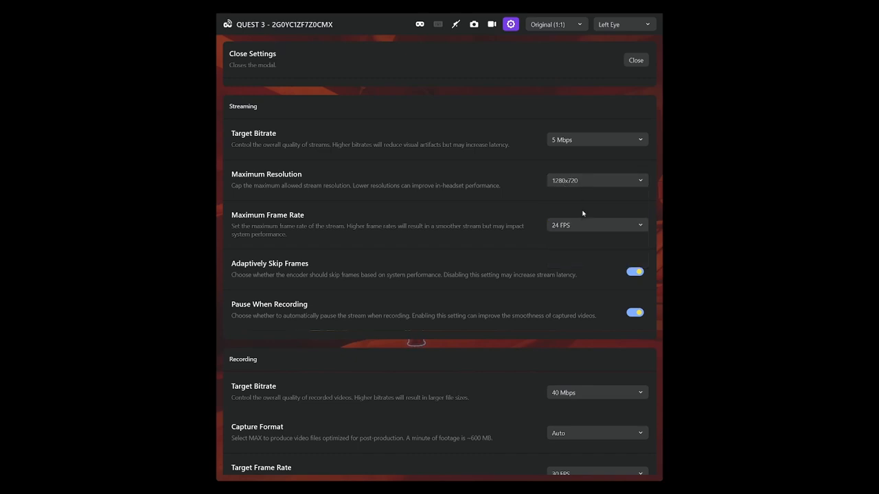
click(596, 224)
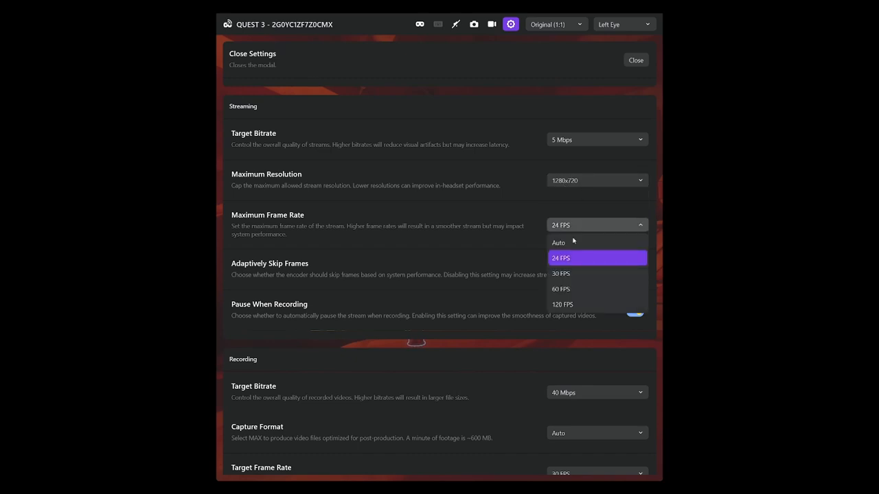
click(561, 258)
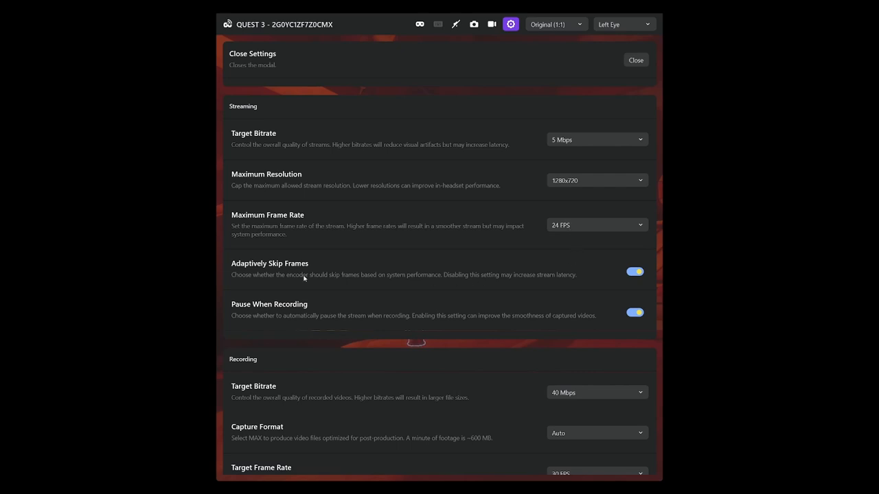
mouse_move(642, 319)
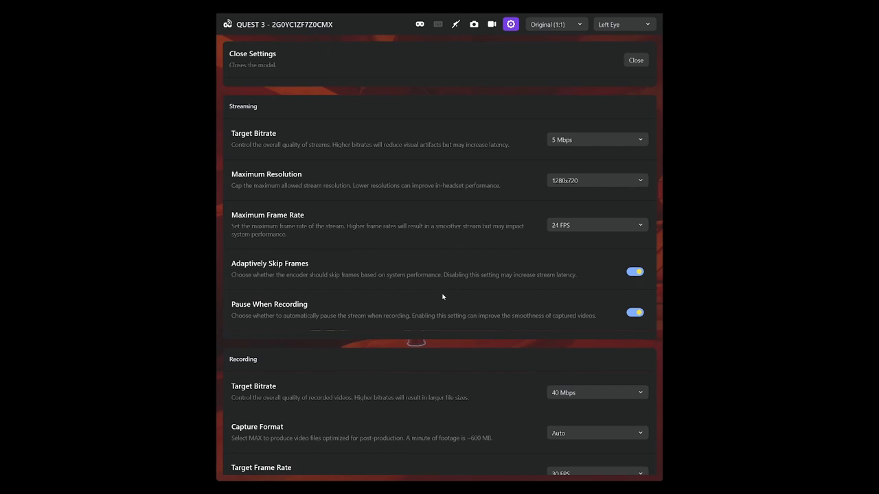
mouse_move(604, 263)
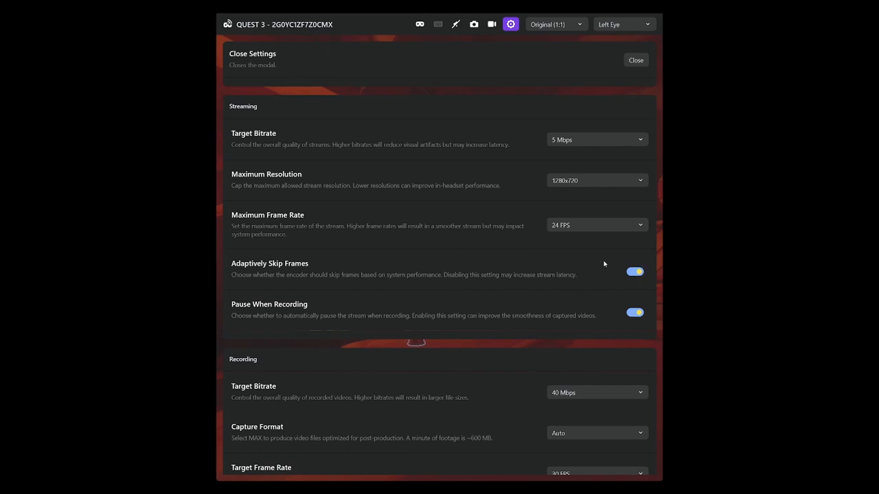
mouse_move(453, 283)
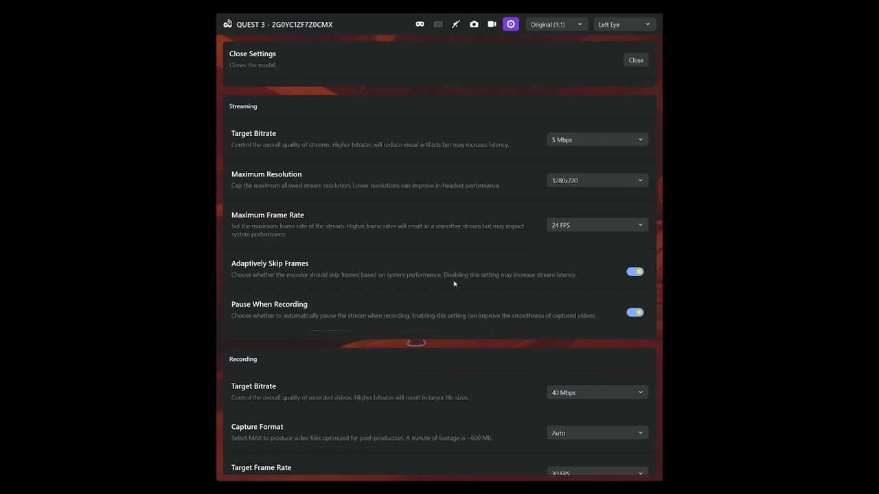
mouse_move(548, 278)
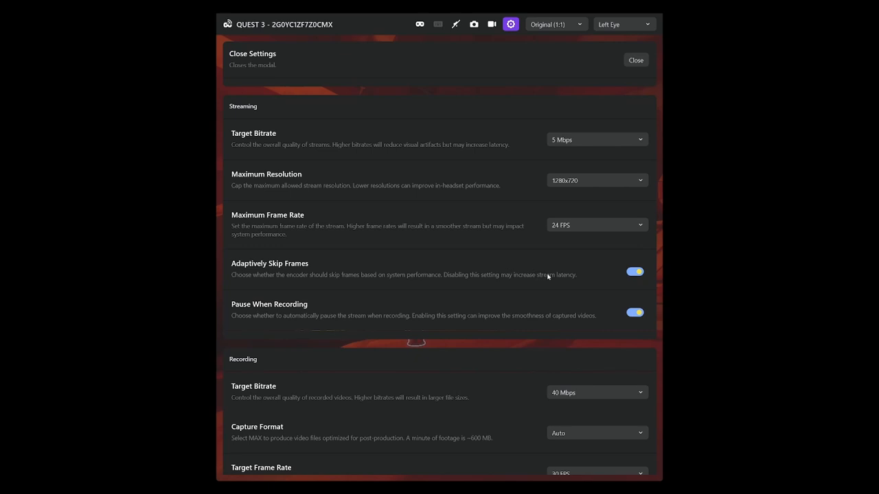
mouse_move(448, 287)
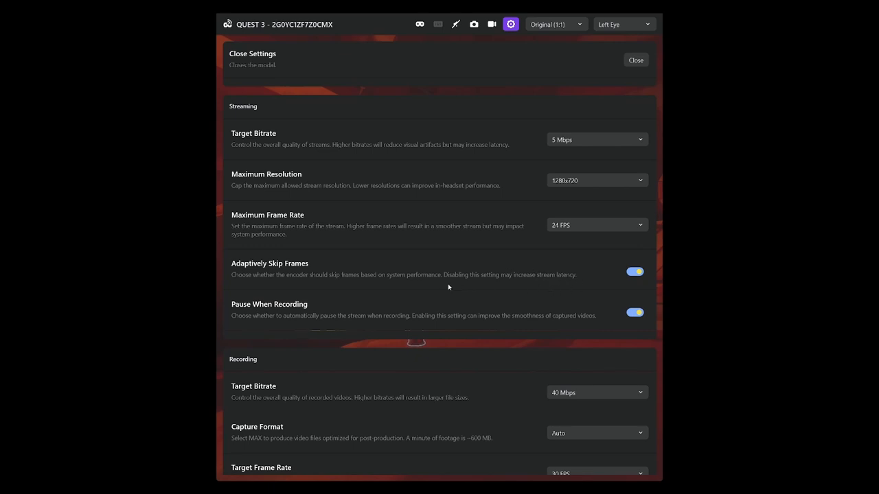
mouse_move(584, 272)
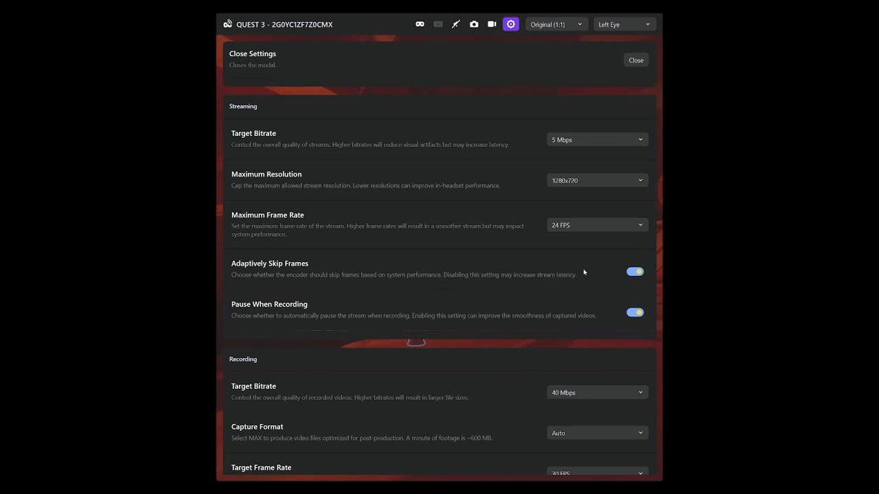
mouse_move(431, 272)
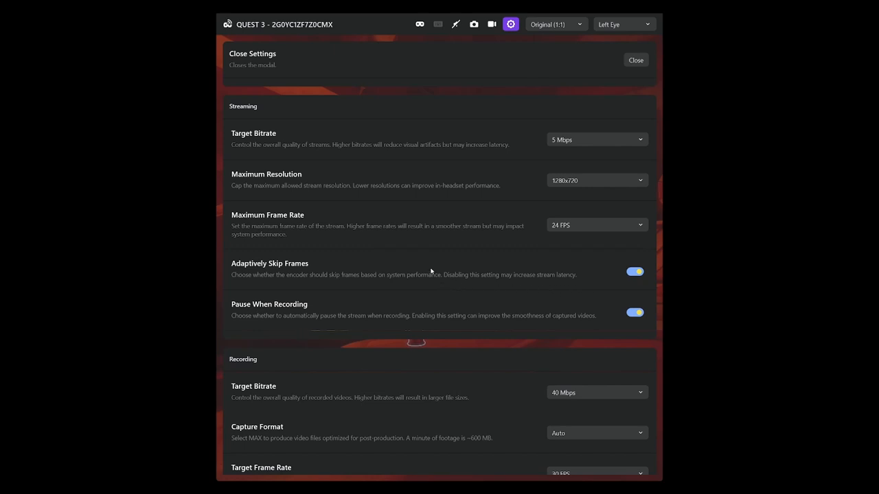
mouse_move(266, 288)
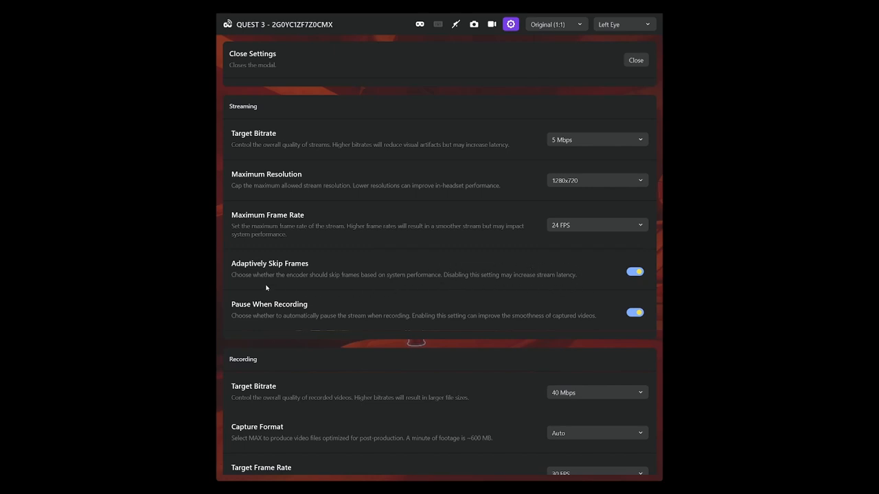
mouse_move(327, 286)
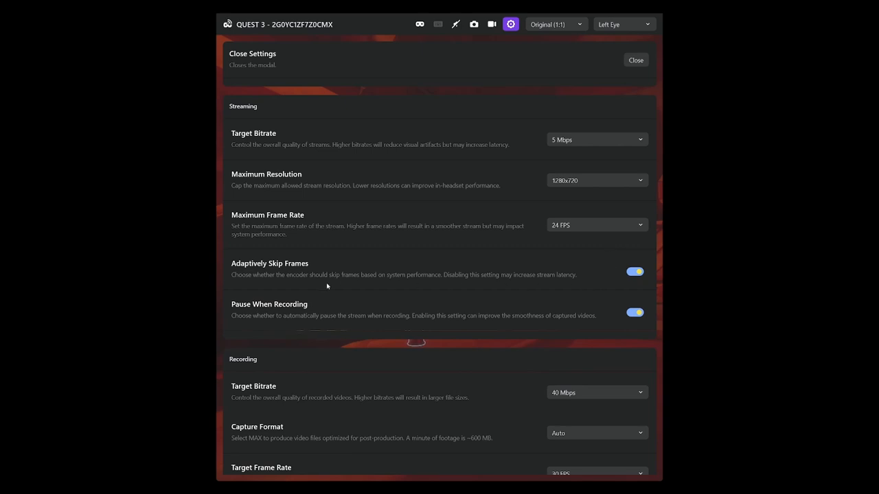
mouse_move(570, 269)
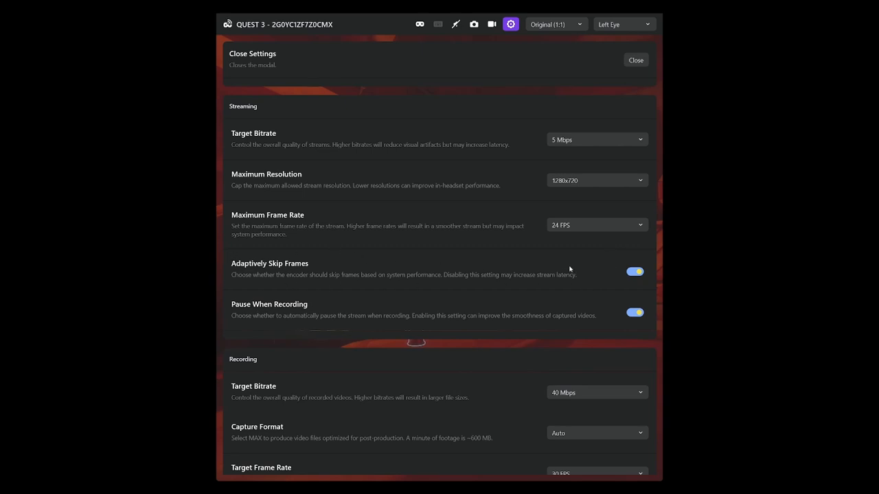
scroll(down, 3)
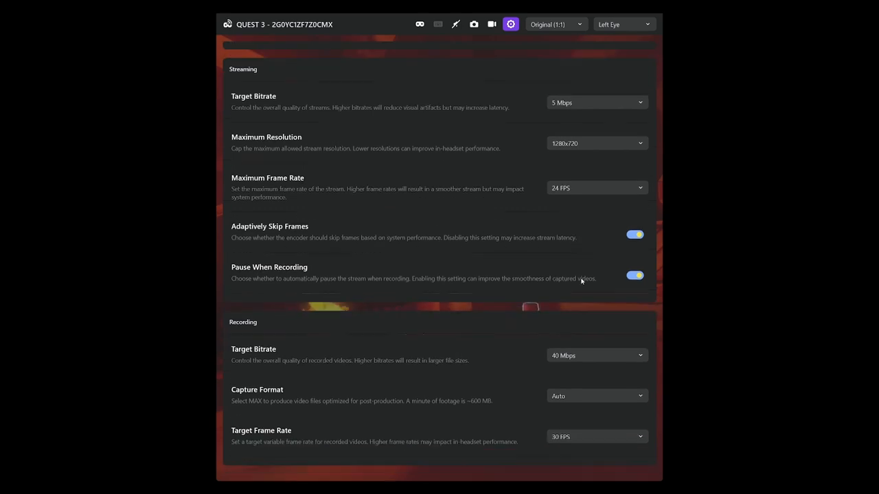
scroll(down, 3)
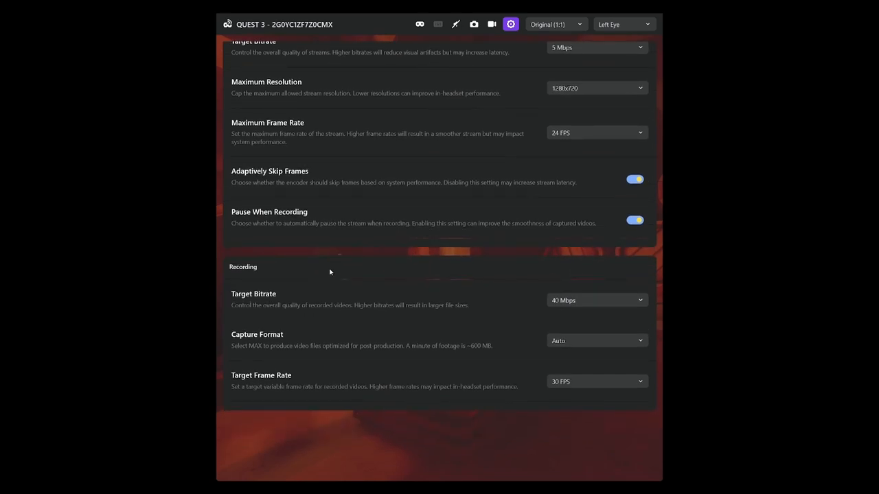
mouse_move(660, 399)
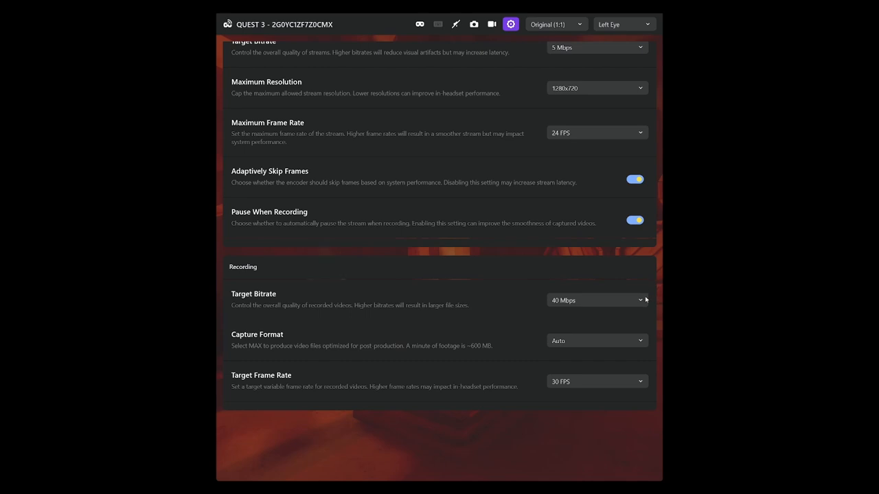
mouse_move(600, 306)
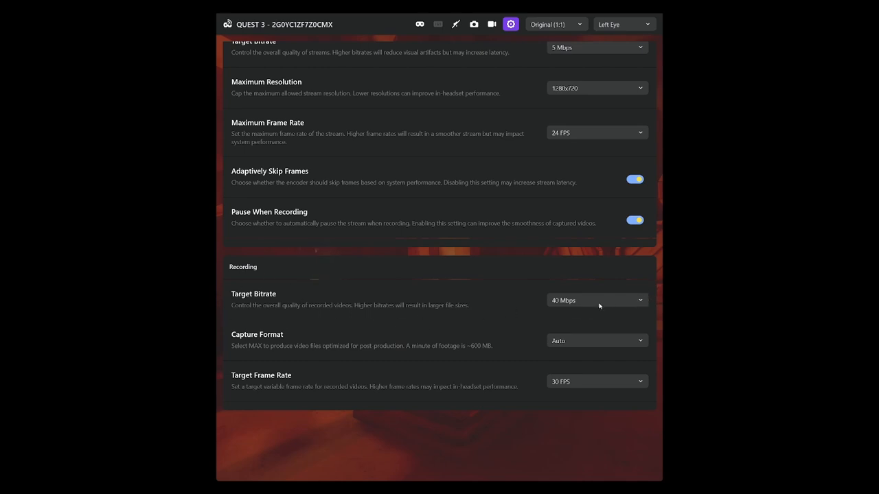
click(596, 300)
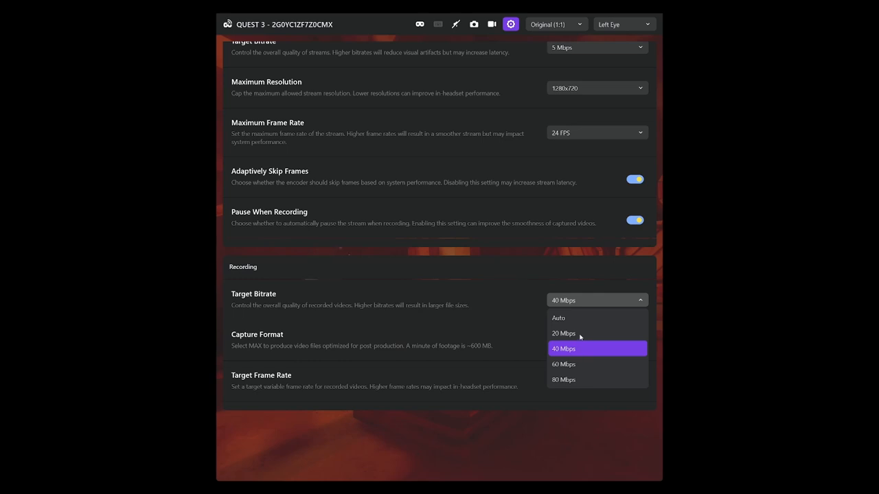
mouse_move(577, 399)
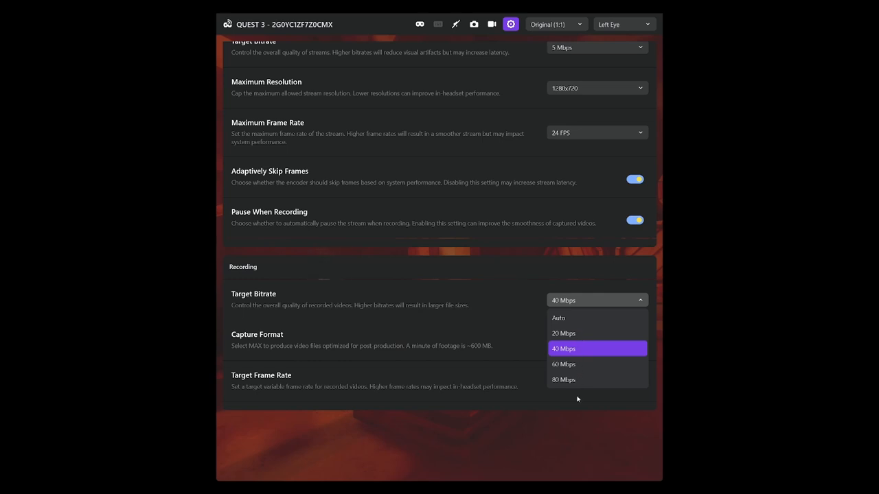
mouse_move(572, 349)
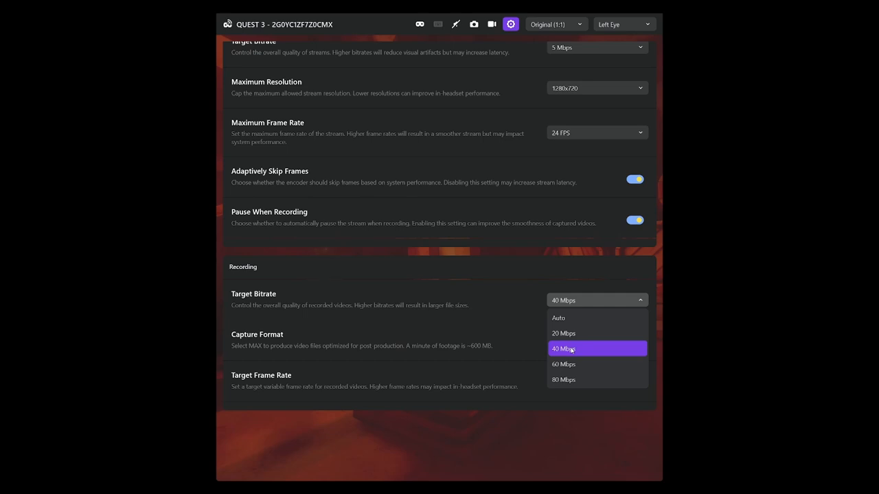
mouse_move(572, 349)
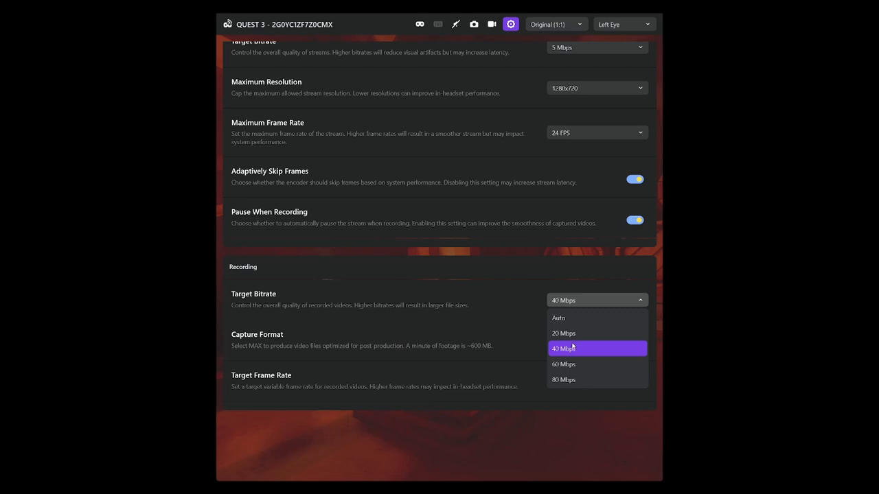
mouse_move(580, 337)
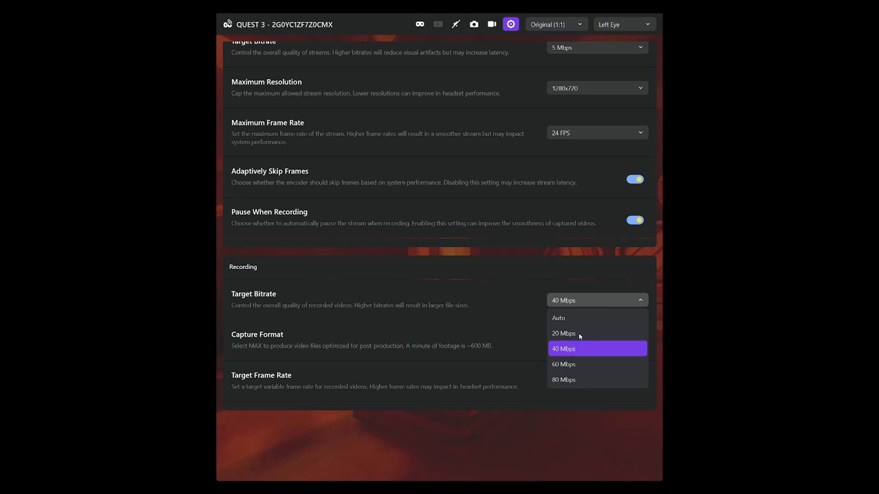
mouse_move(601, 337)
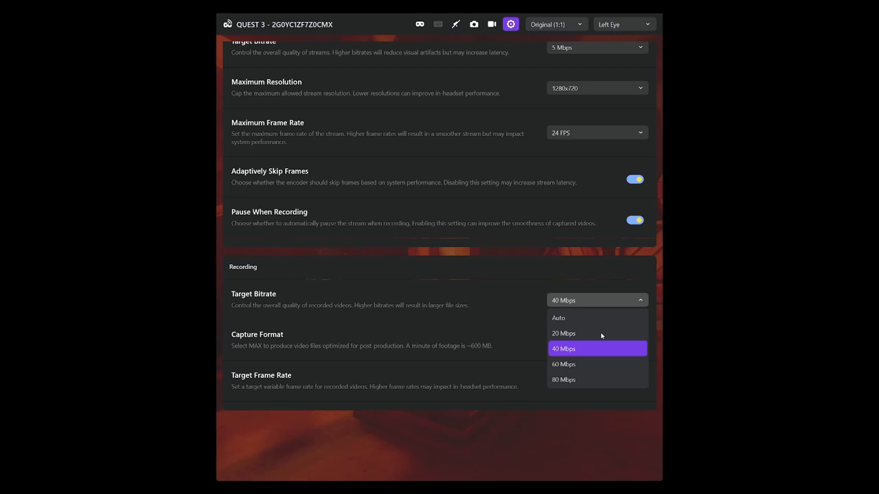
mouse_move(591, 337)
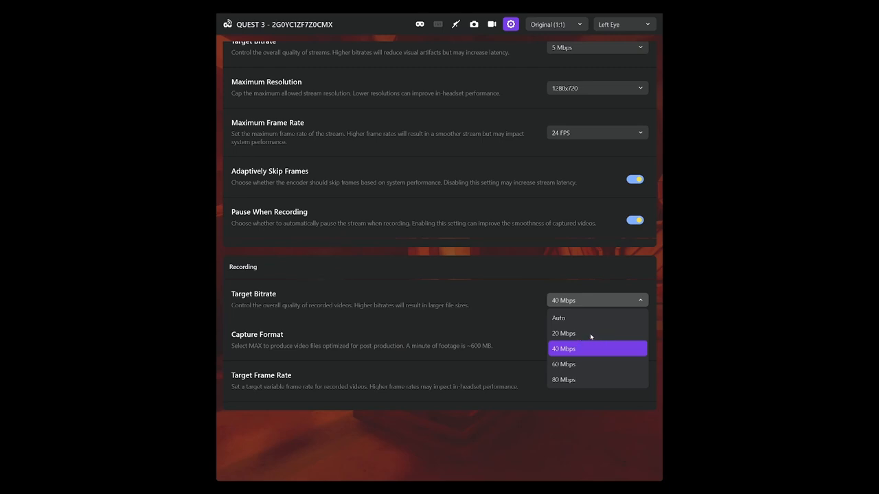
mouse_move(576, 350)
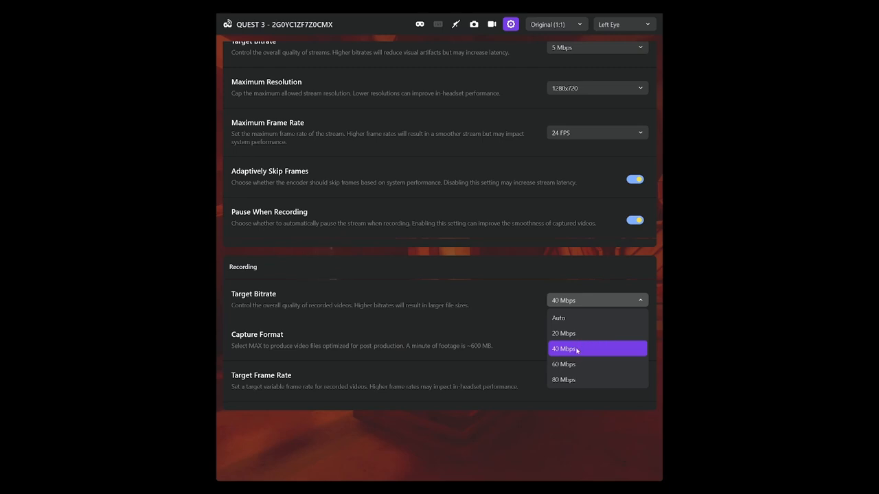
mouse_move(589, 303)
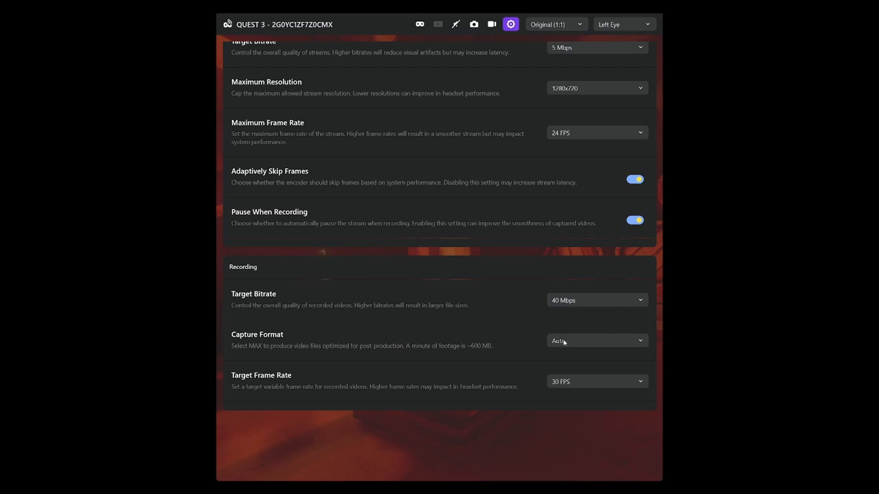
click(596, 341)
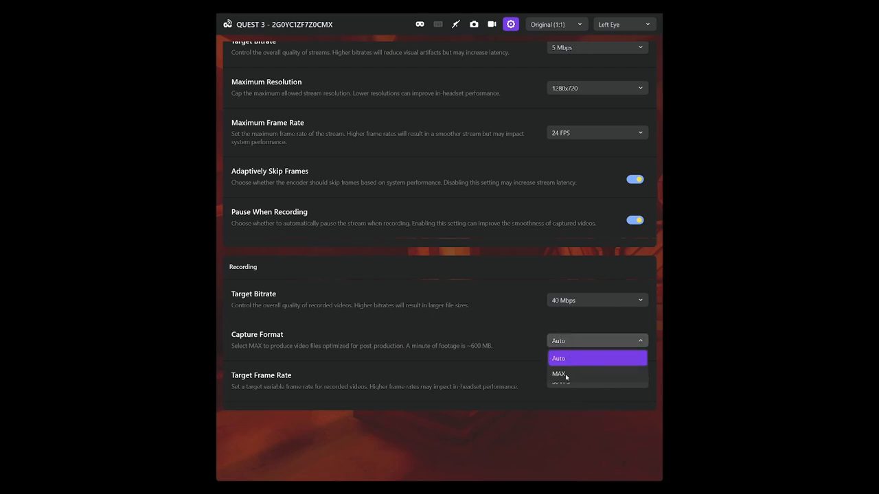
mouse_move(481, 346)
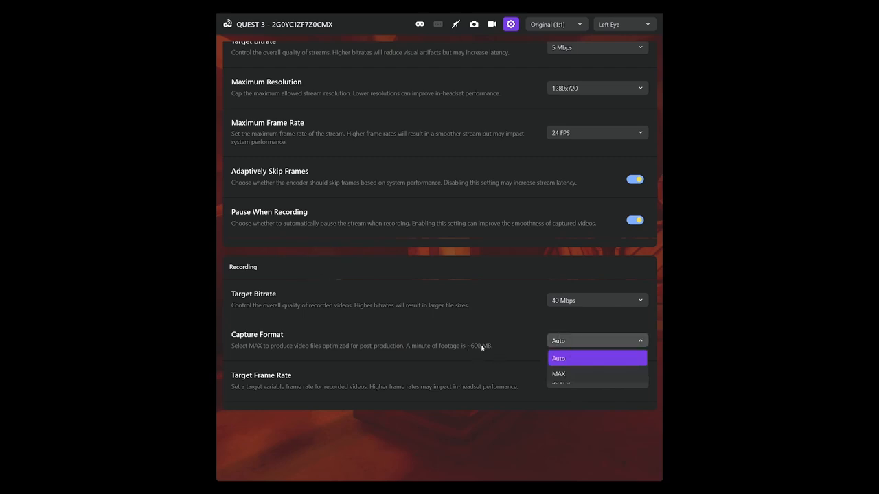
mouse_move(498, 345)
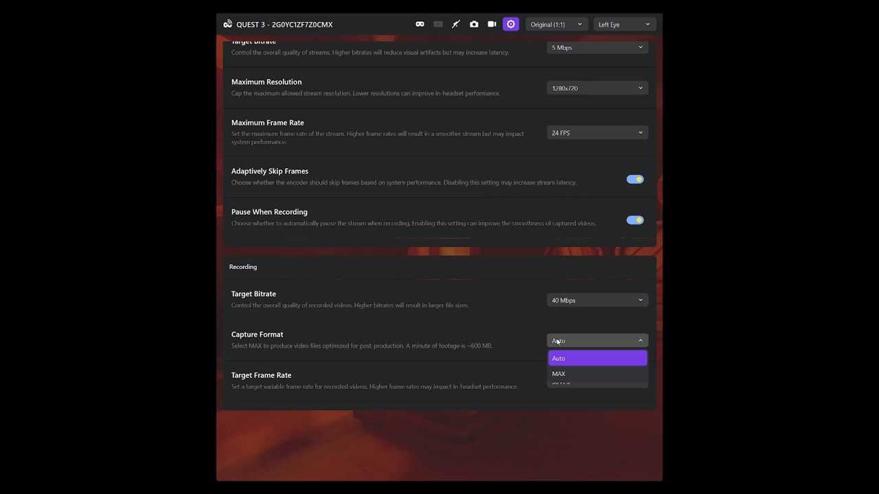
click(558, 357)
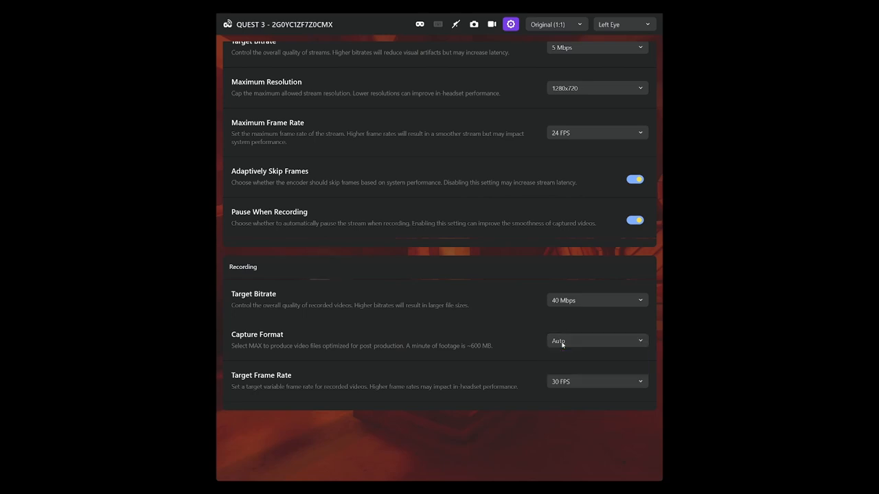
mouse_move(552, 341)
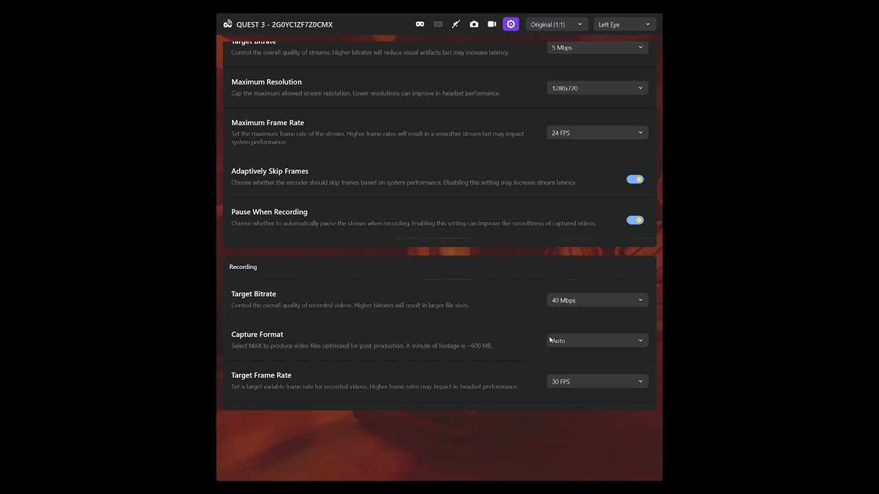
mouse_move(228, 384)
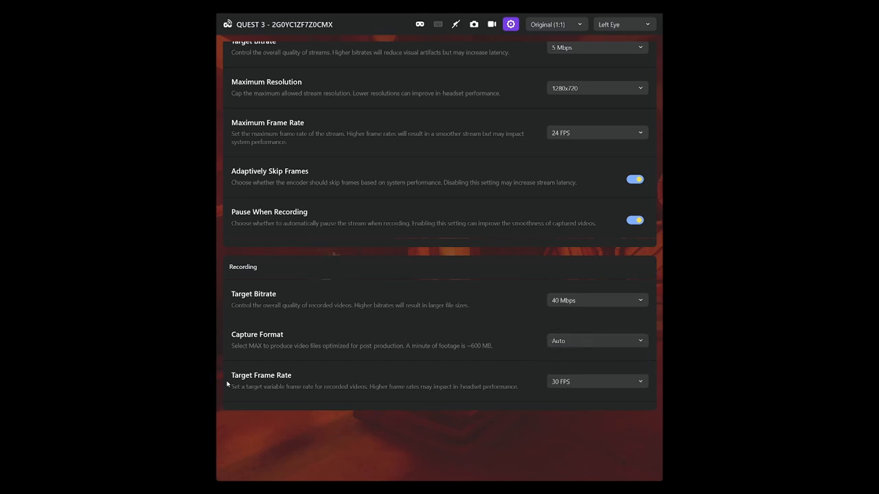
click(596, 340)
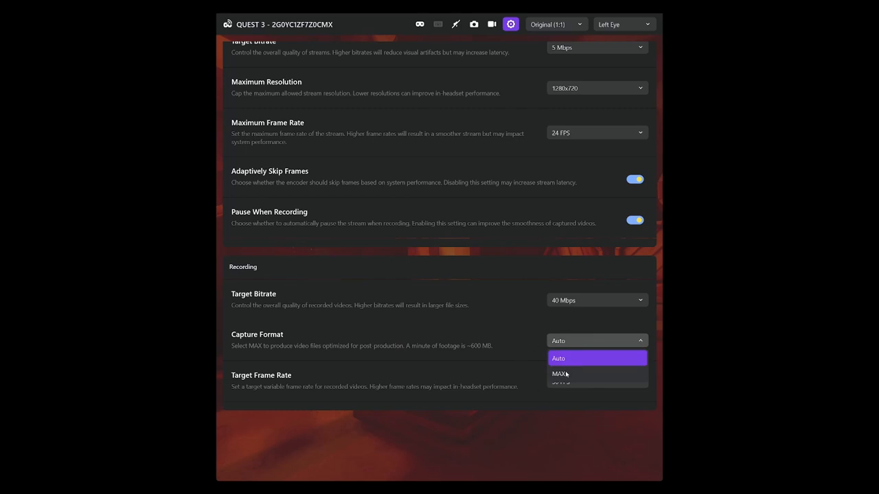
click(558, 358)
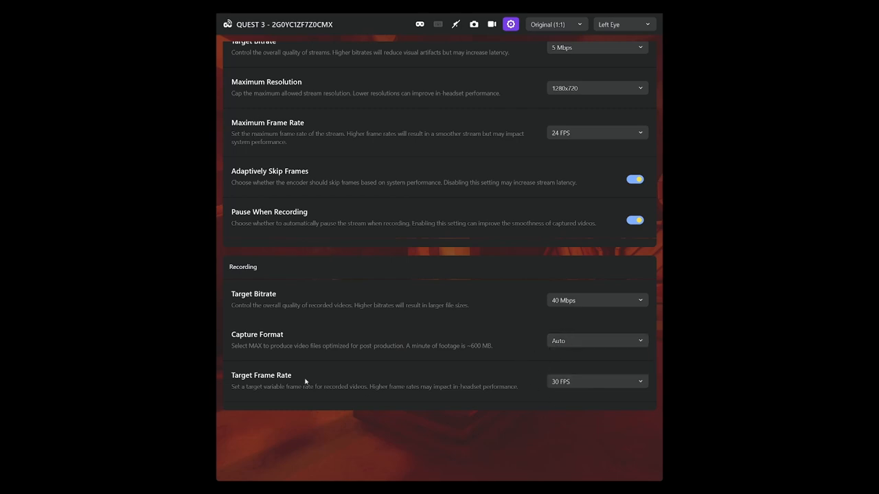
click(596, 381)
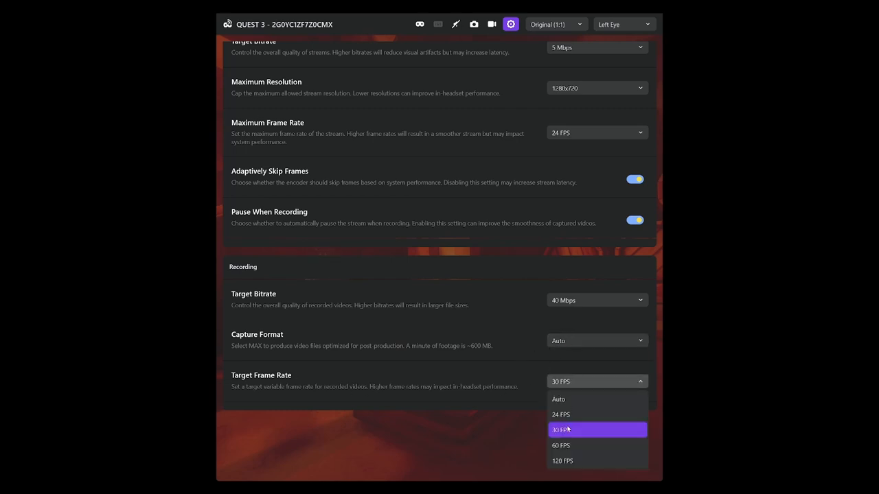
mouse_move(572, 446)
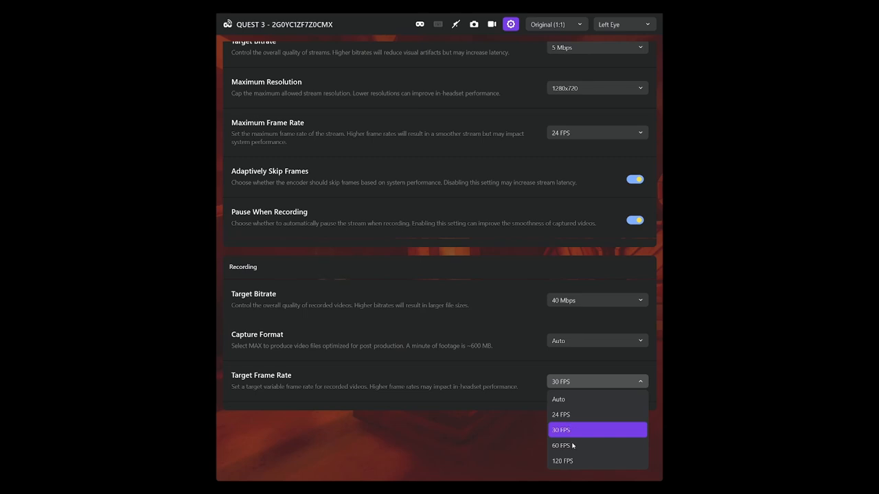
mouse_move(573, 463)
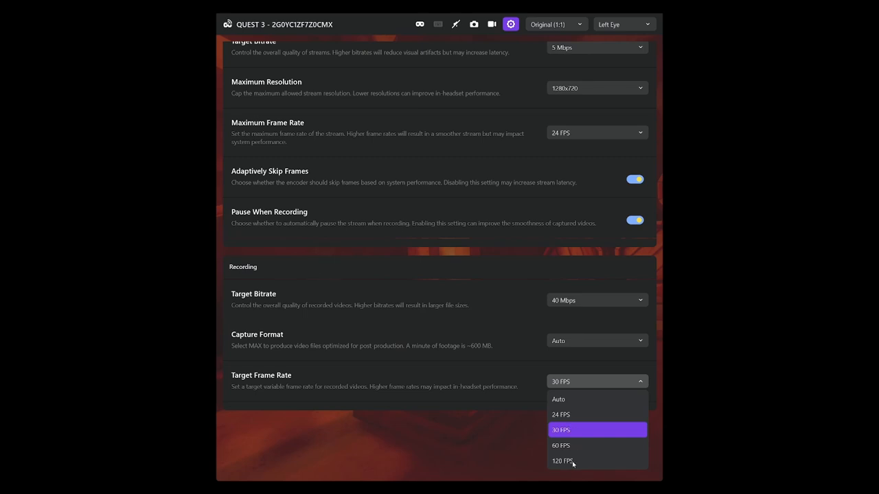
click(561, 430)
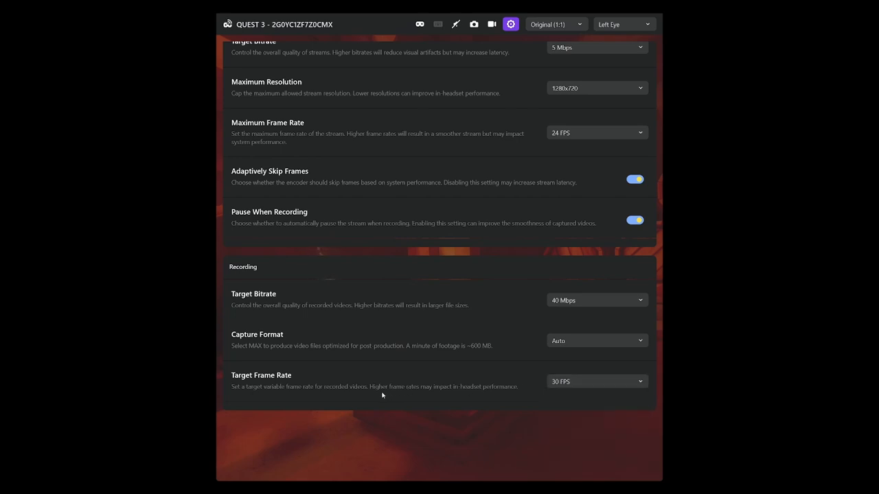
mouse_move(473, 379)
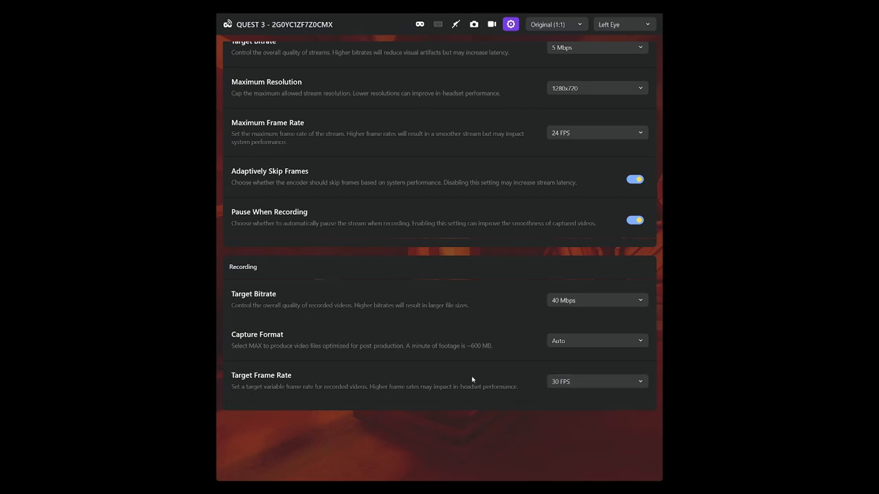
mouse_move(518, 398)
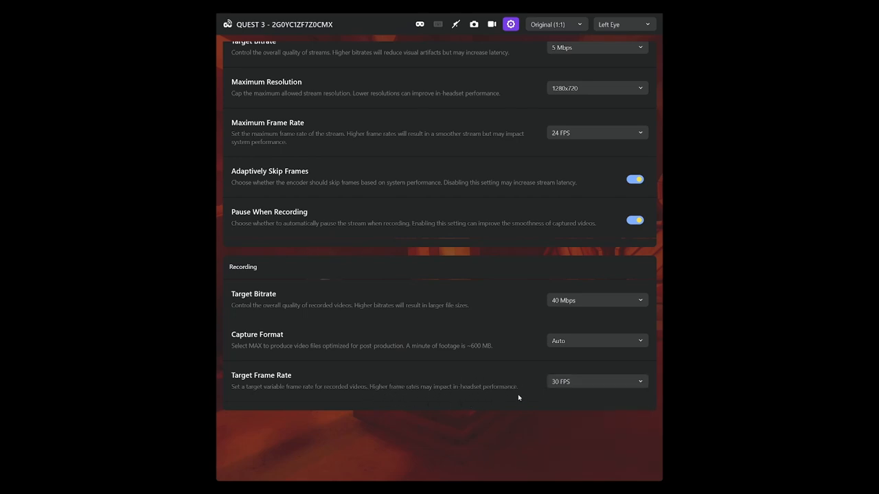
mouse_move(526, 388)
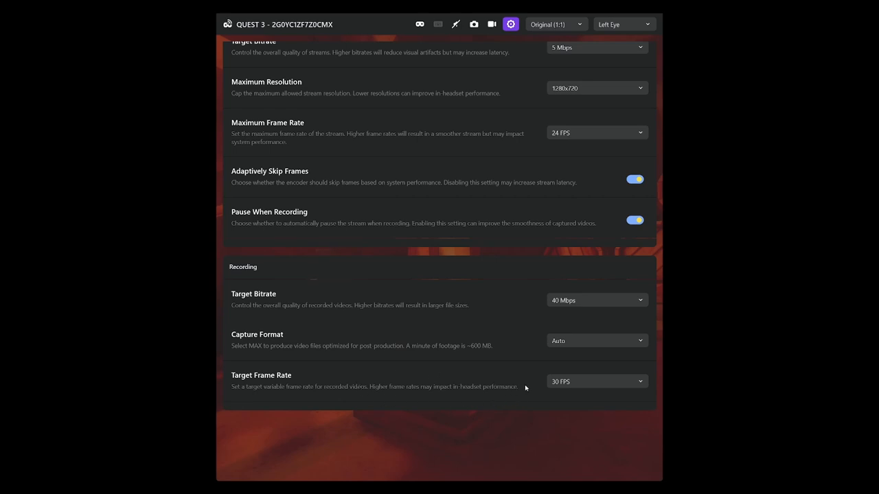
mouse_move(274, 392)
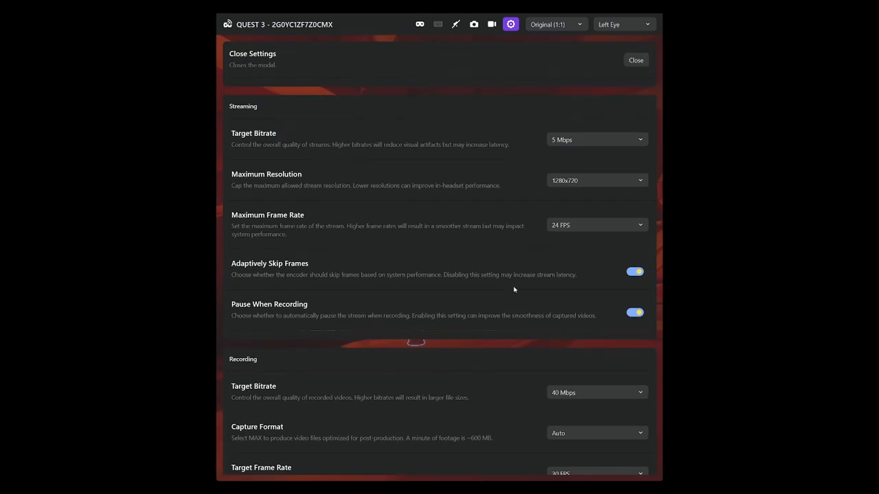
click(596, 381)
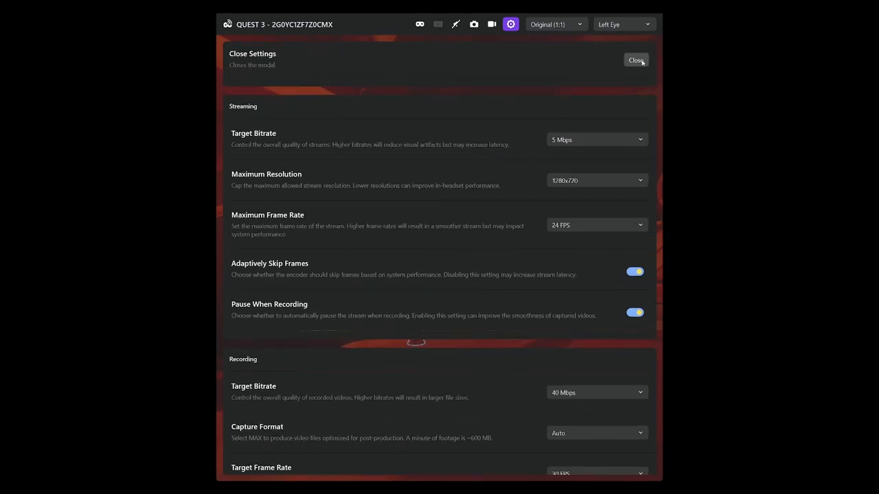
mouse_move(635, 57)
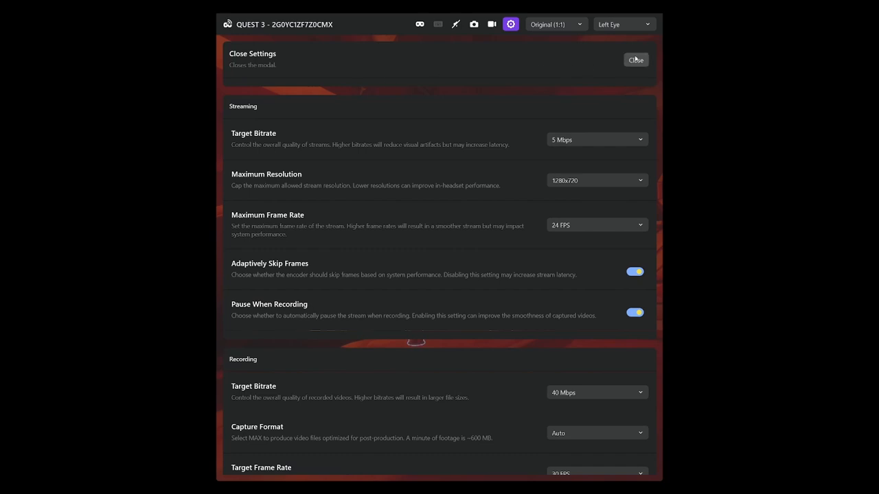
Step: Dismiss cast Settings and list view formats with Original (1:1) selected
click(635, 60)
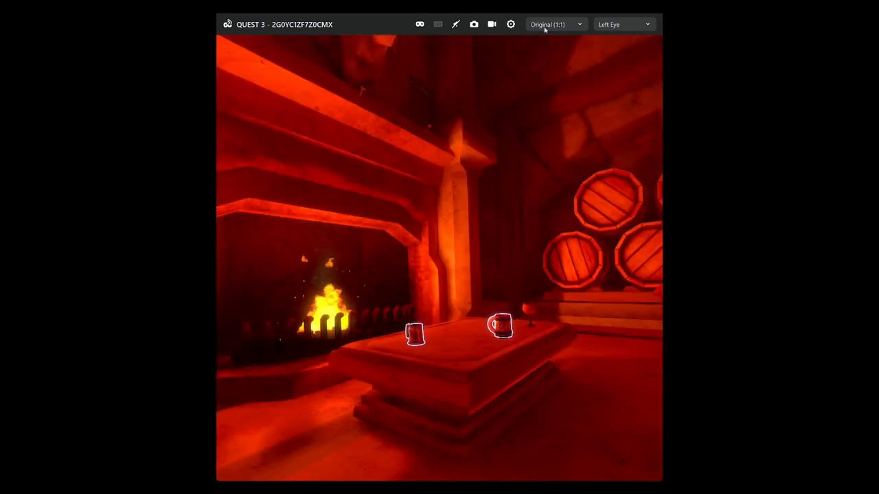
click(555, 24)
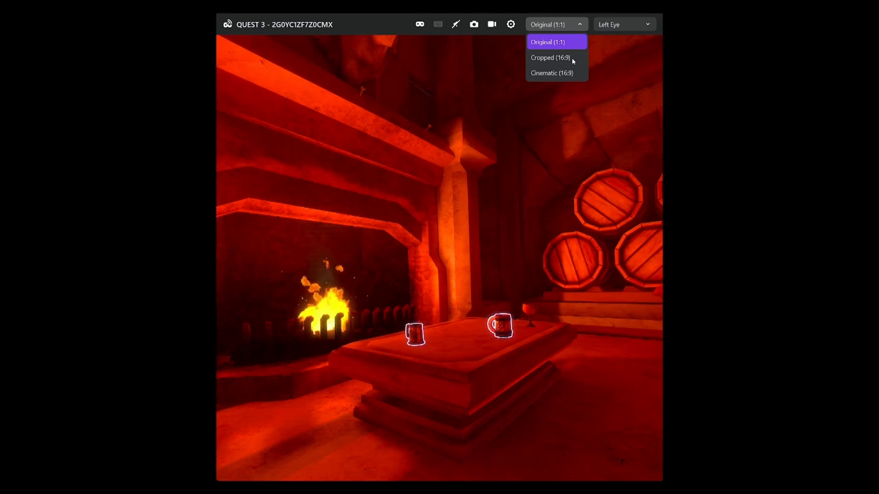
mouse_move(553, 56)
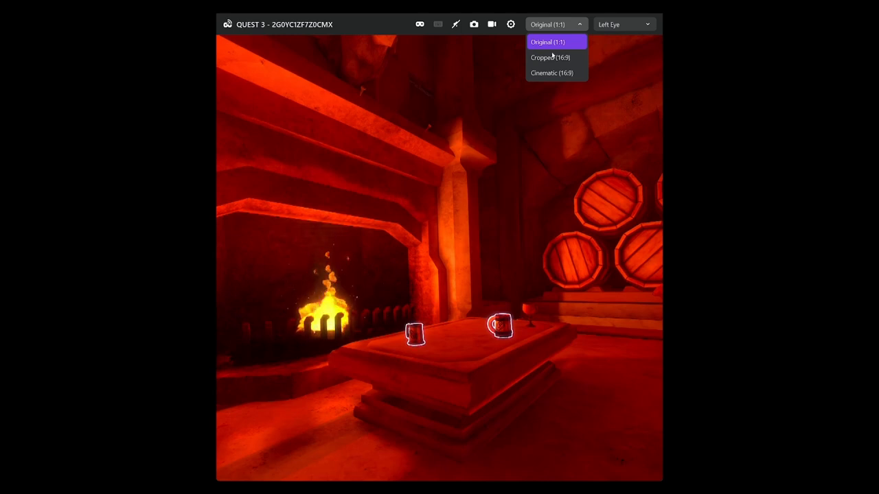
mouse_move(525, 75)
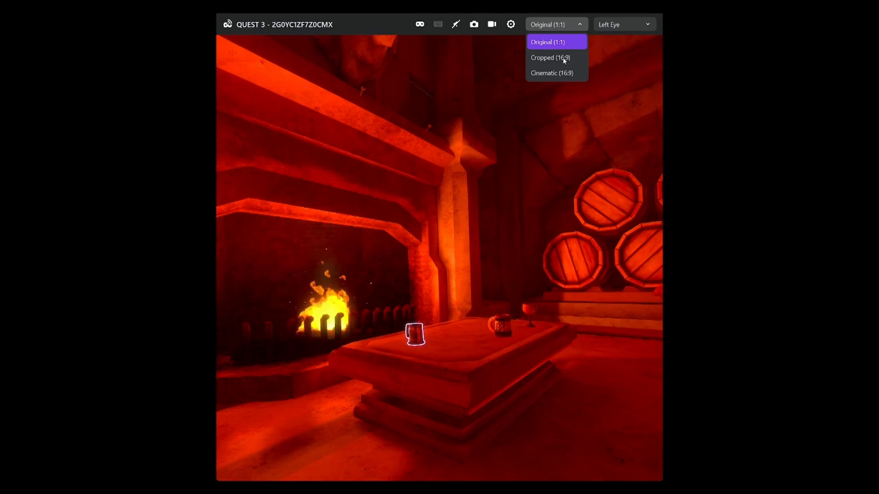
Step: Set the cast view to Cropped (16:9), then reopen the view format list
click(549, 57)
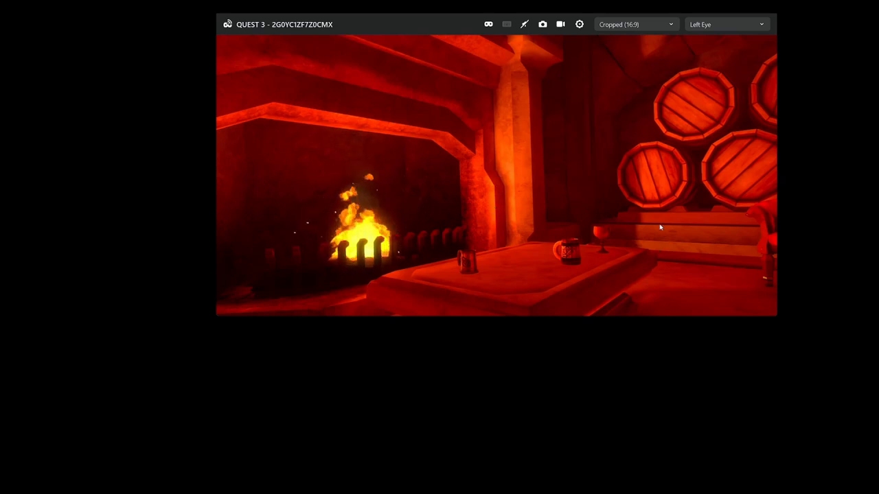
mouse_move(608, 47)
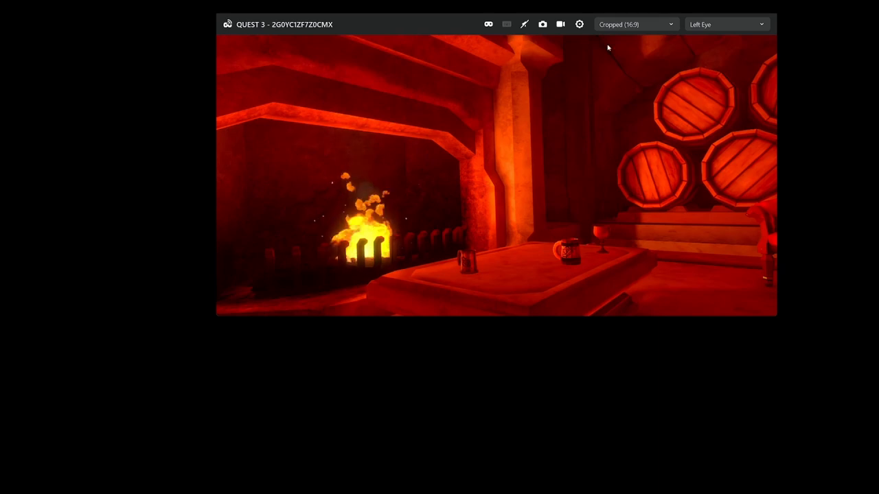
mouse_move(773, 219)
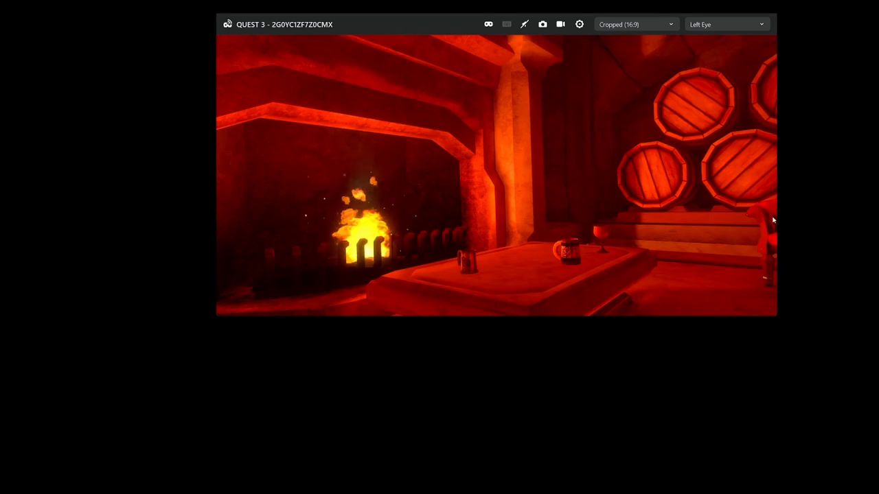
mouse_move(508, 147)
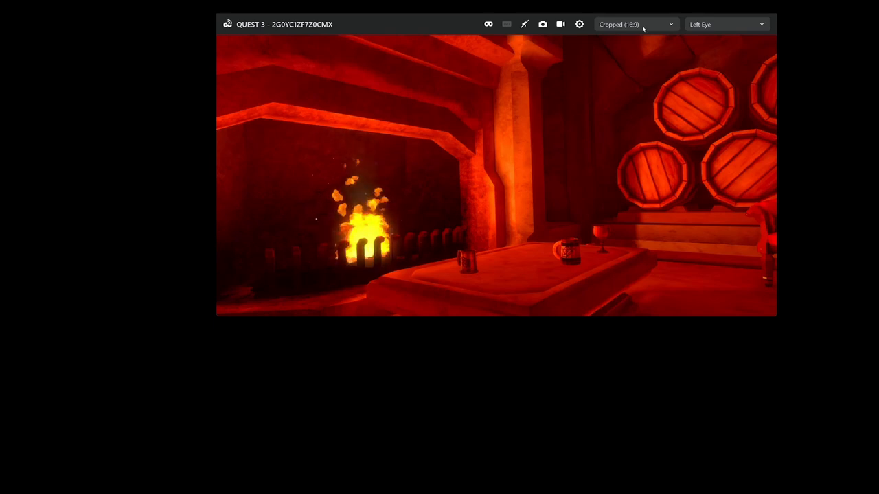
click(631, 24)
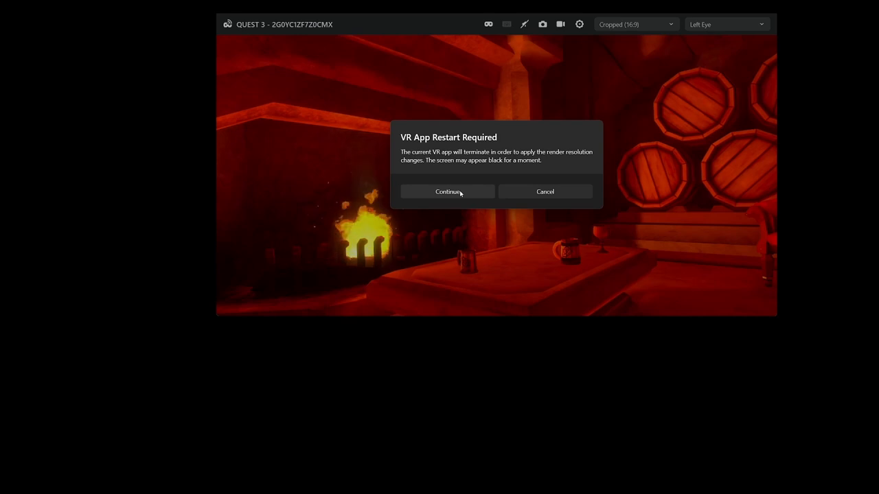
Step: Confirm the VR app restart so the cast shows Cinematic (16:9)
click(448, 191)
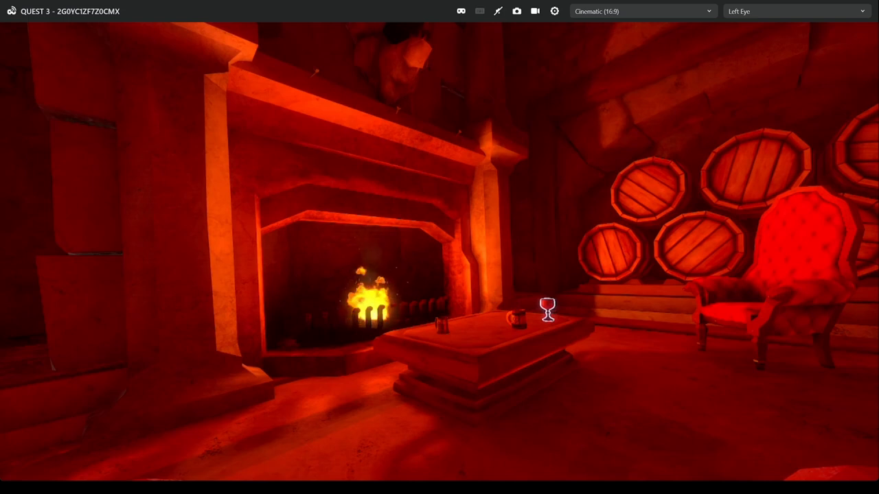
mouse_move(535, 11)
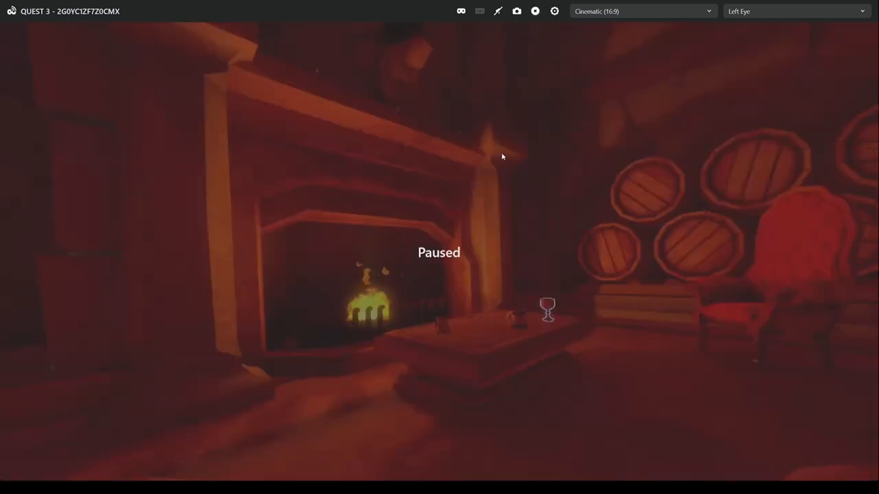
mouse_move(455, 224)
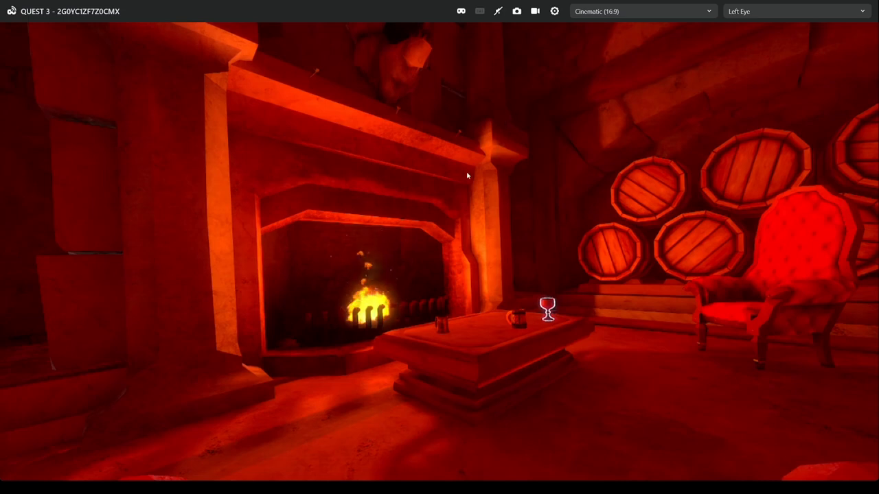
mouse_move(465, 179)
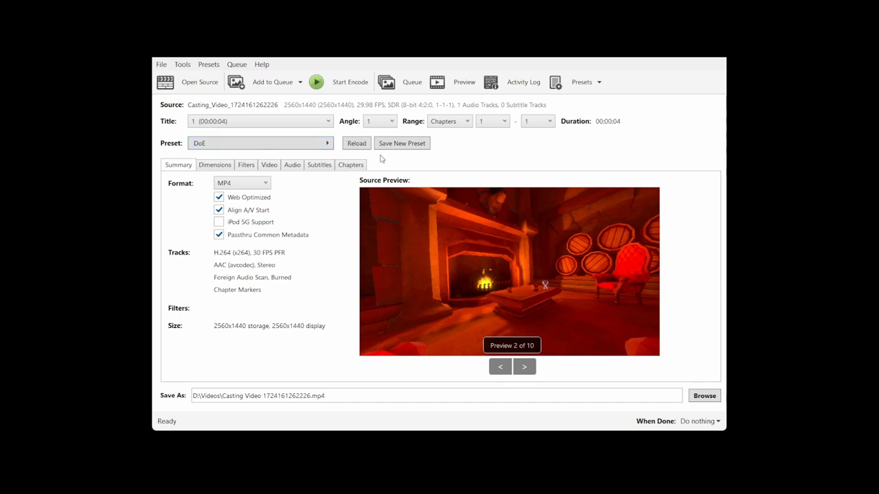
mouse_move(366, 177)
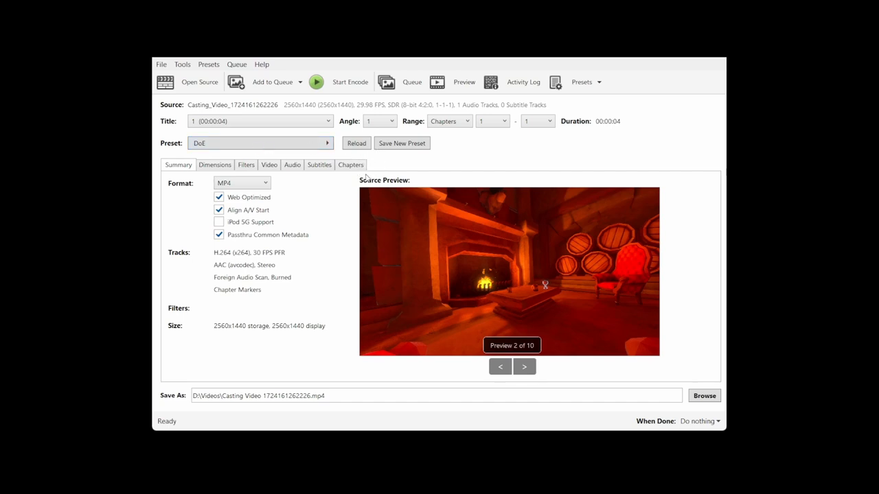
Step: Switch HandBrake to the DoE Co-op preset and review its 1920x1080 H.264 video settings
click(269, 165)
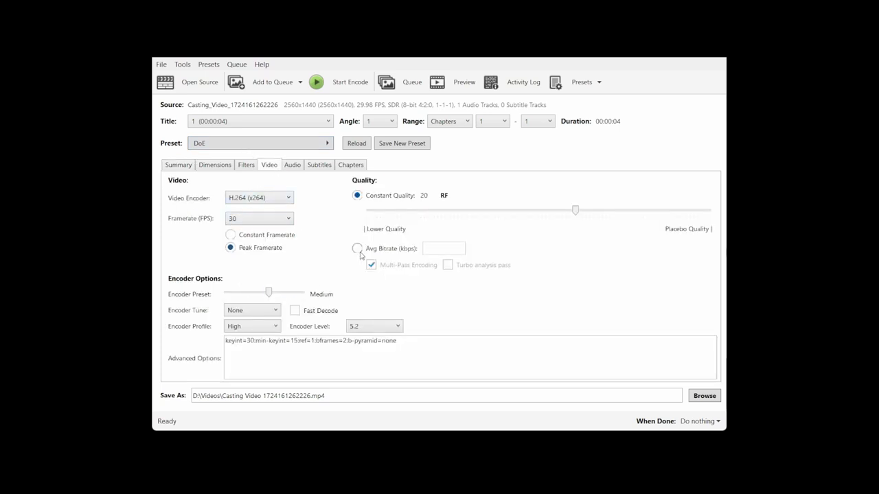
click(178, 165)
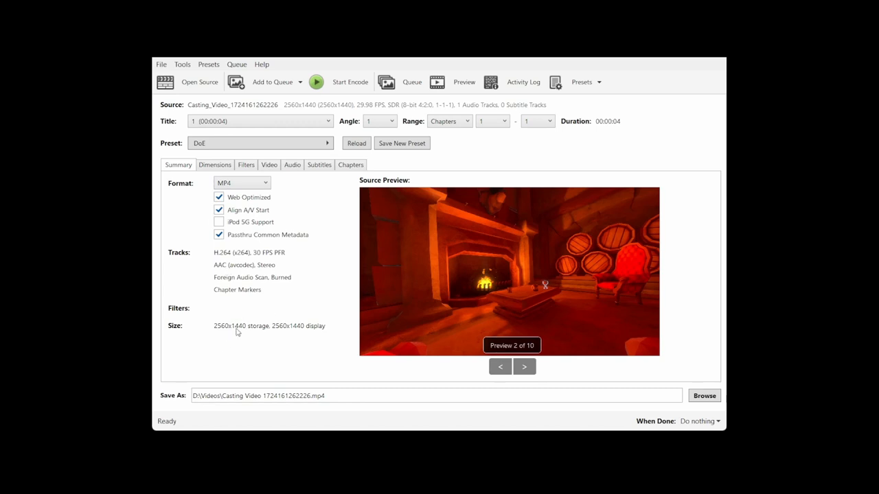
mouse_move(301, 277)
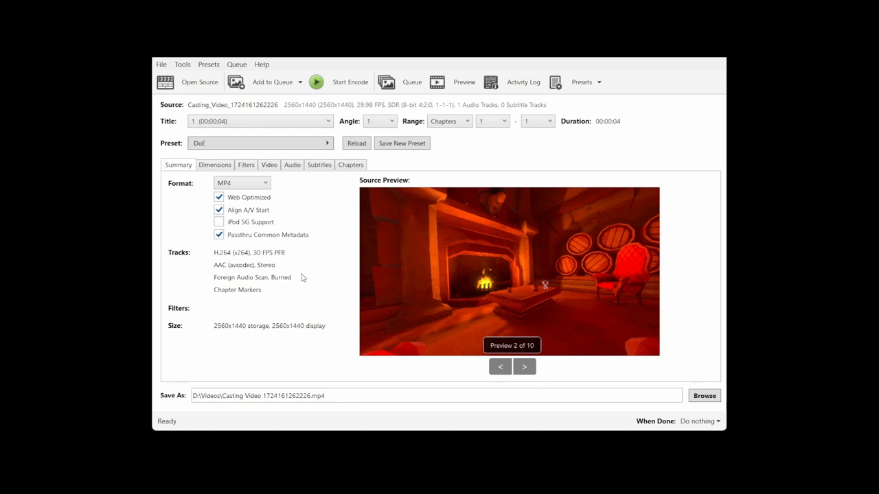
click(261, 143)
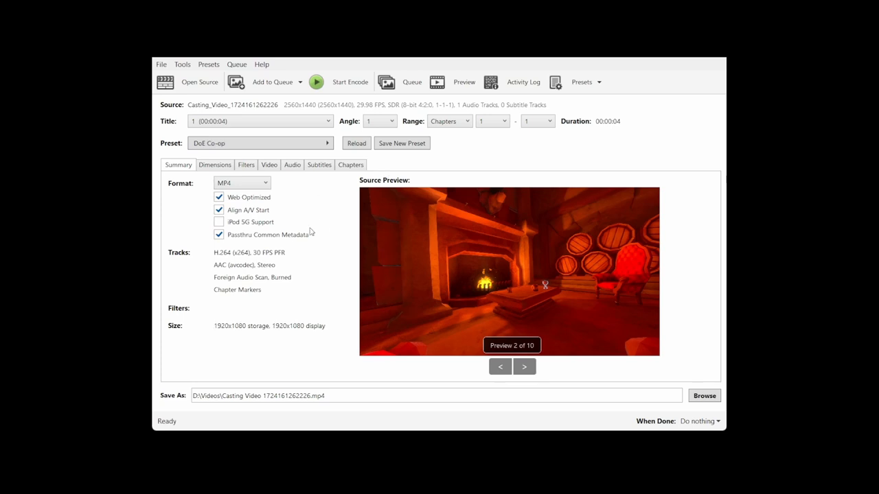
mouse_move(238, 324)
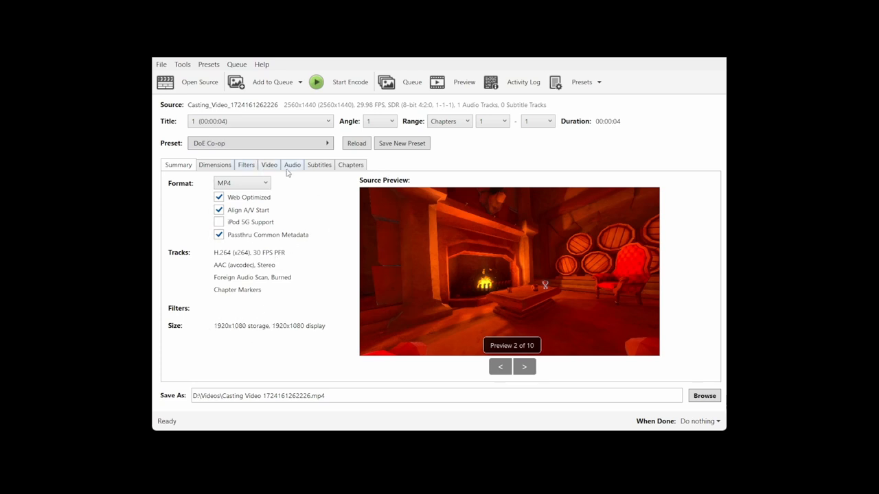
click(269, 165)
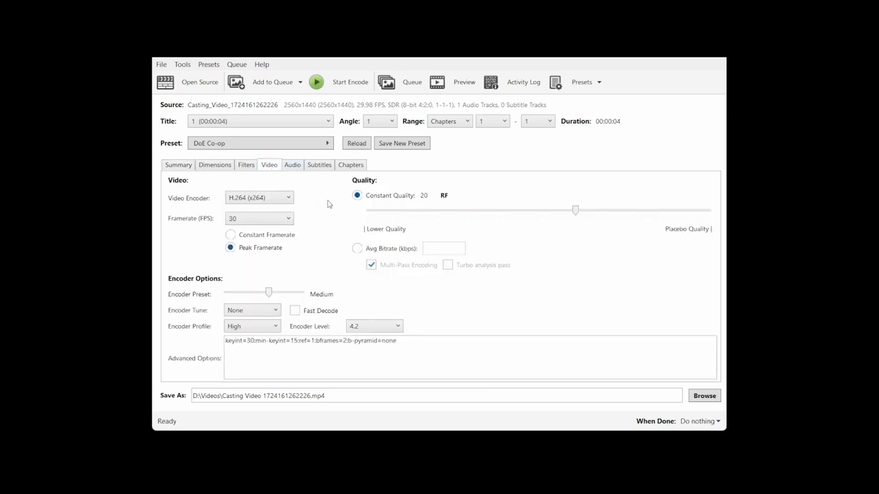
mouse_move(575, 212)
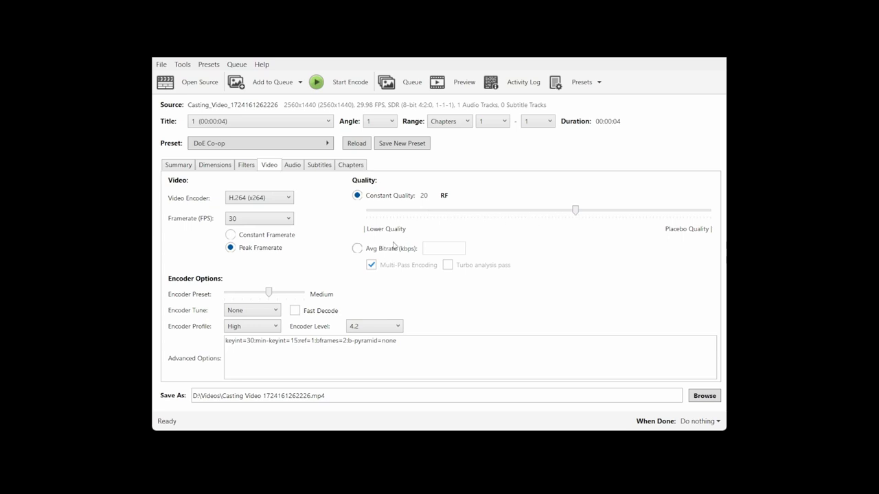
click(259, 218)
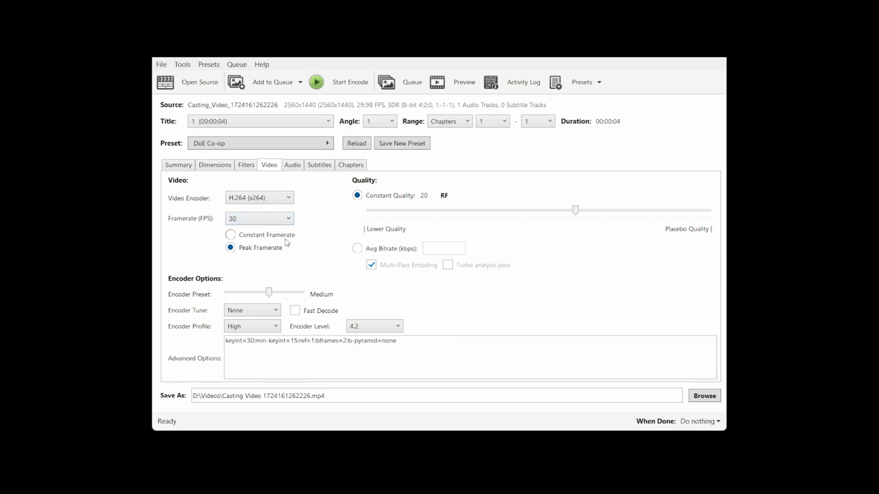
mouse_move(300, 233)
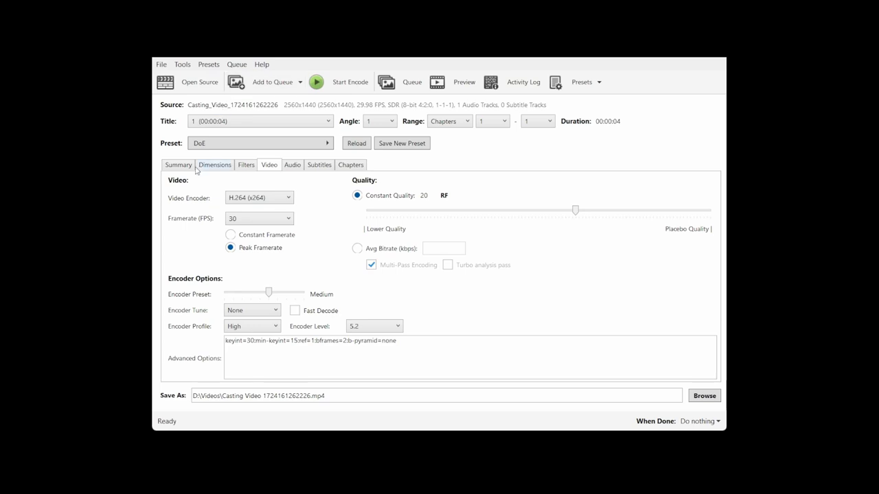
Step: View the Summary tab showing the fireplace source preview and 2560x1440 output
click(178, 165)
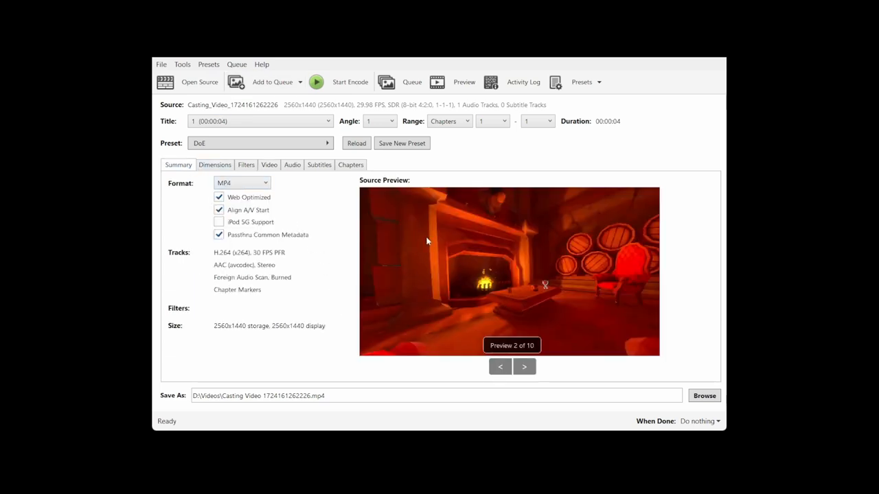
mouse_move(629, 271)
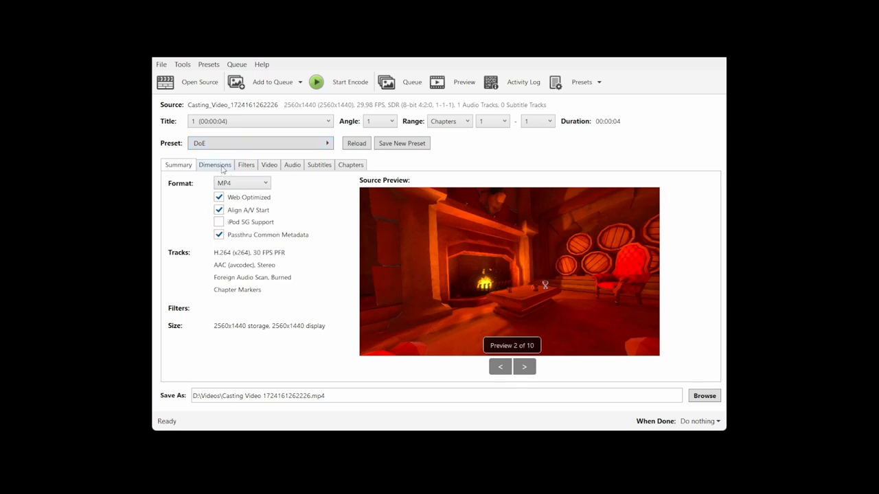
mouse_move(269, 164)
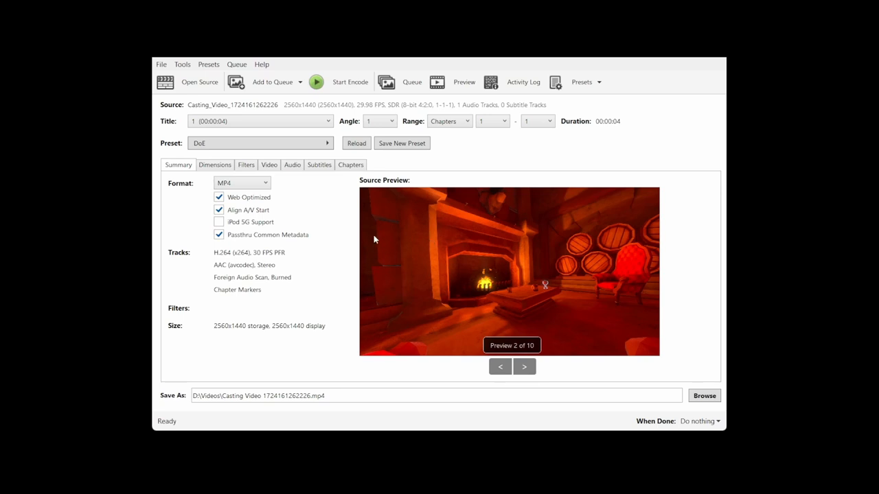
mouse_move(384, 331)
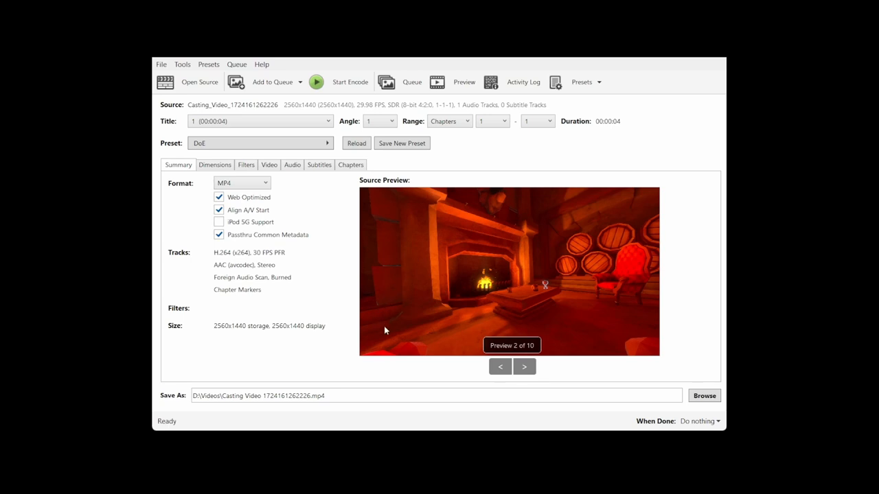
mouse_move(403, 330)
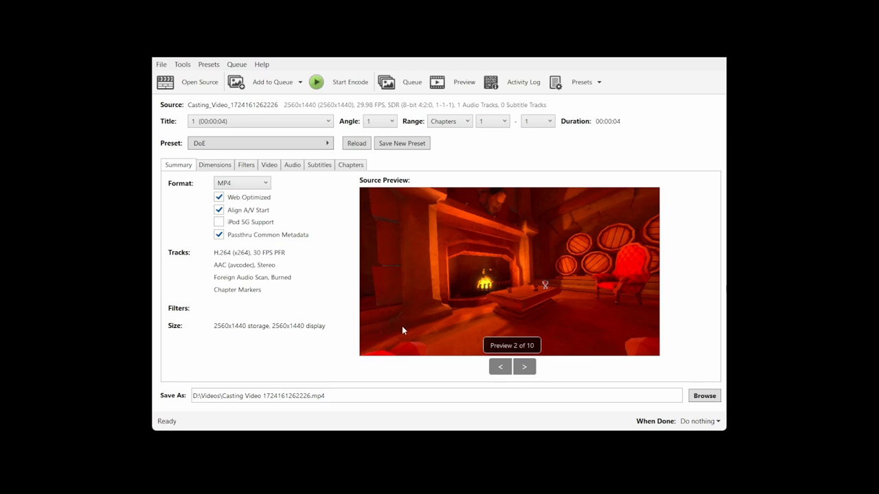
mouse_move(392, 286)
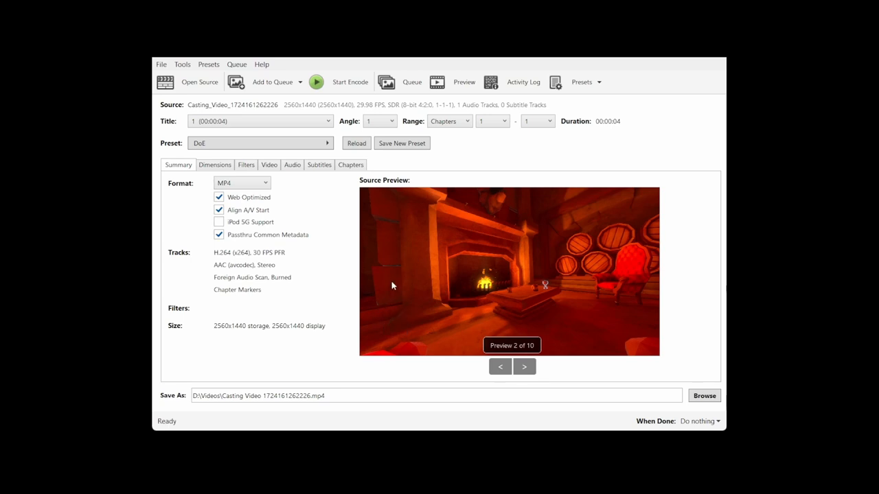
mouse_move(380, 281)
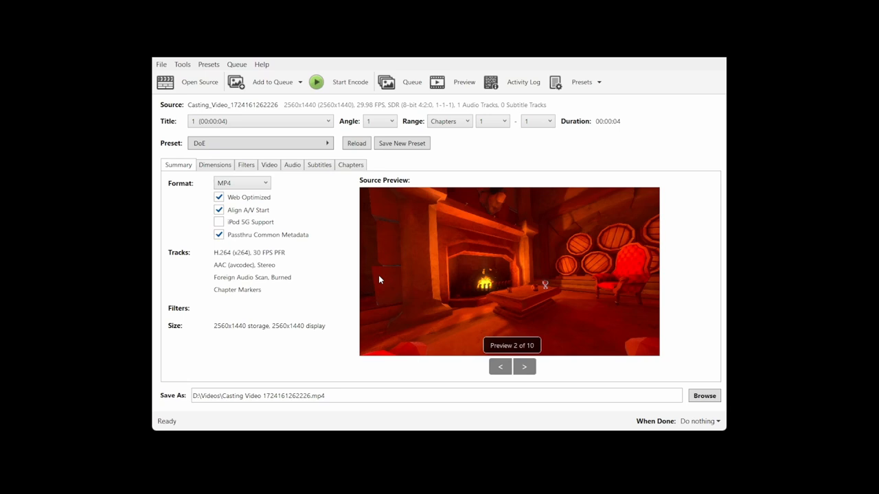
mouse_move(458, 62)
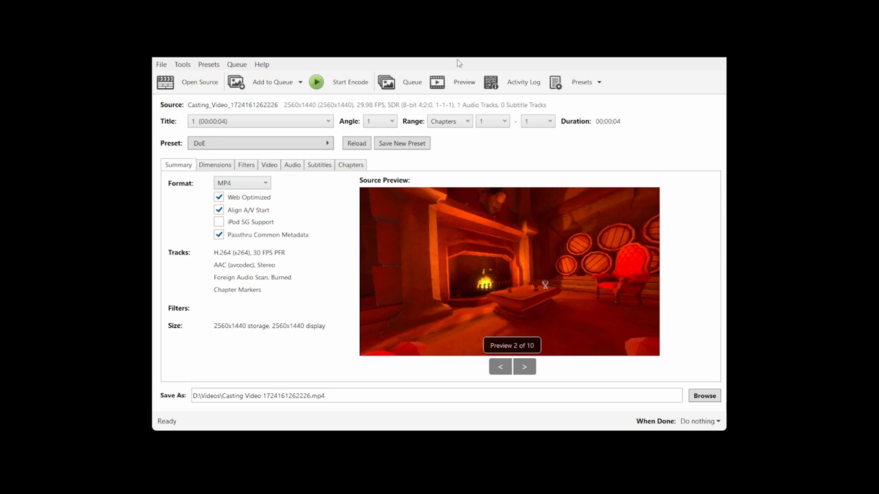
mouse_move(510, 179)
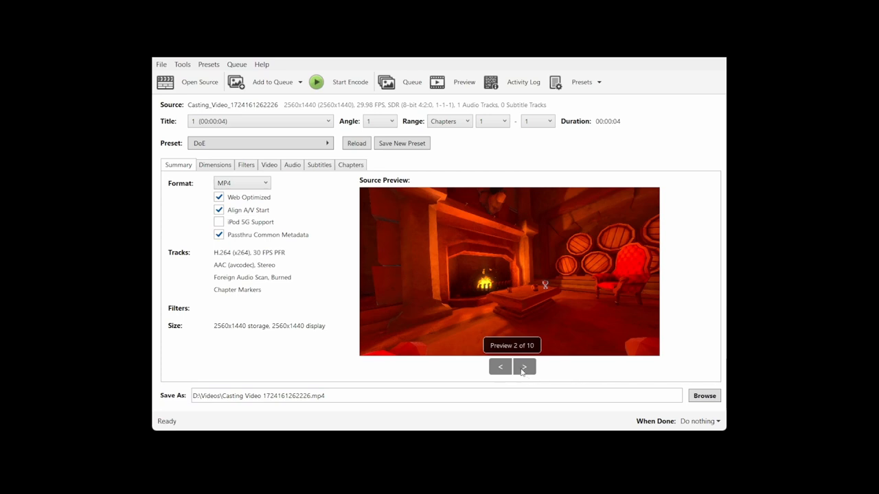
mouse_move(508, 370)
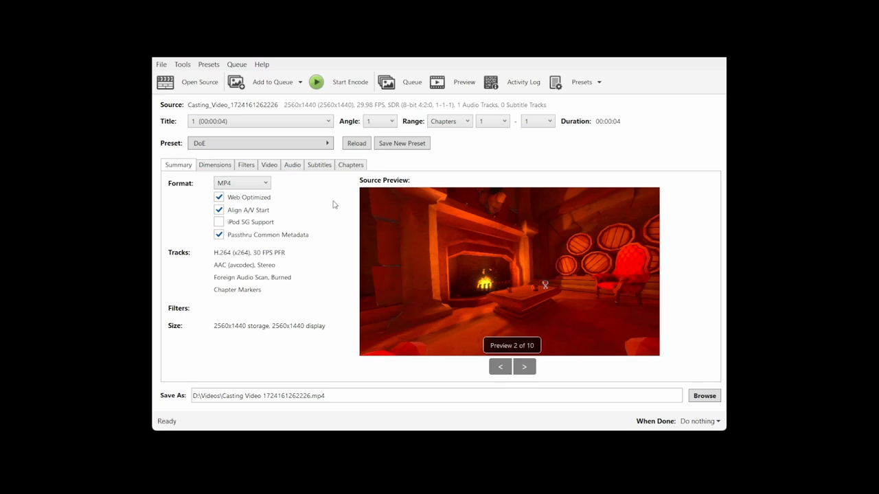
Step: Queue the DoE-preset casting video so one job is pending
click(273, 82)
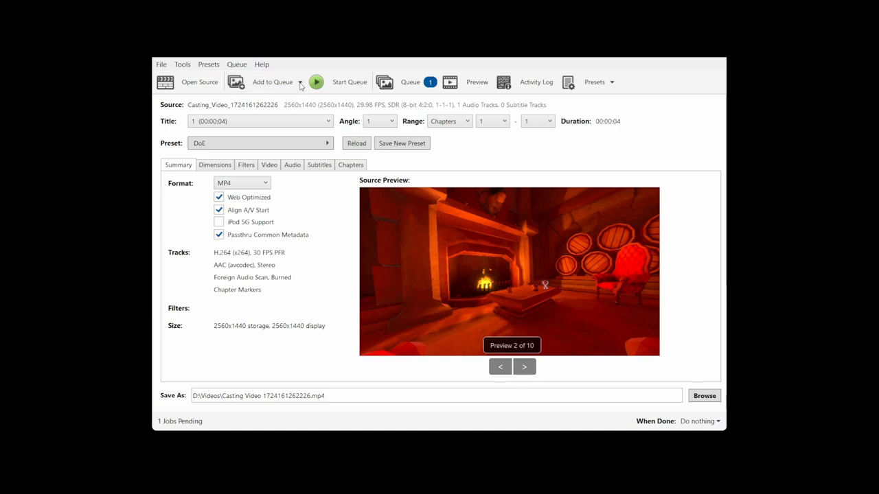
click(260, 121)
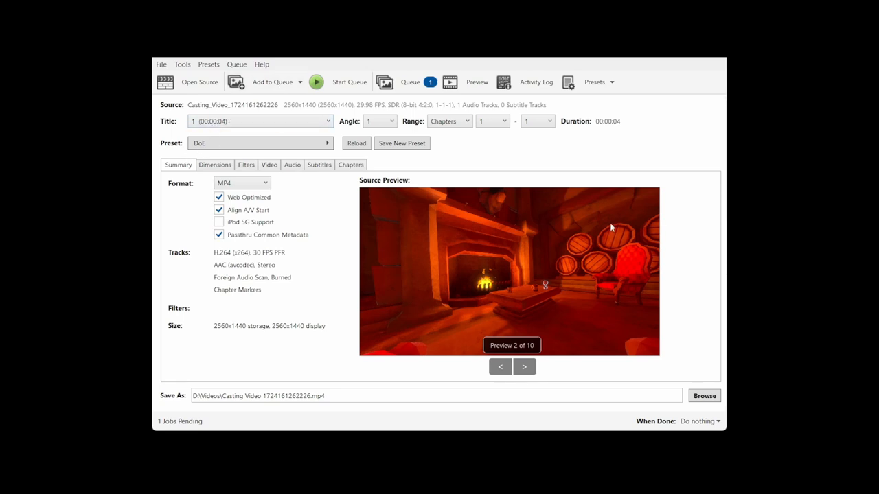
mouse_move(344, 103)
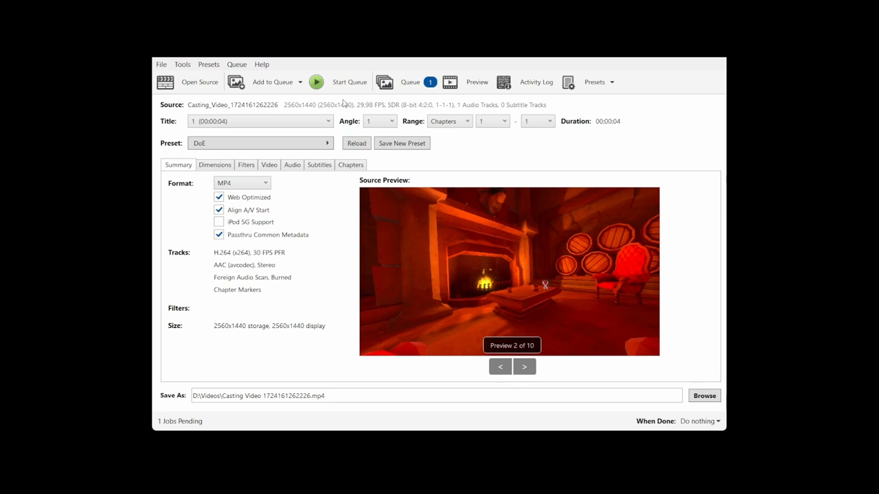
mouse_move(500, 273)
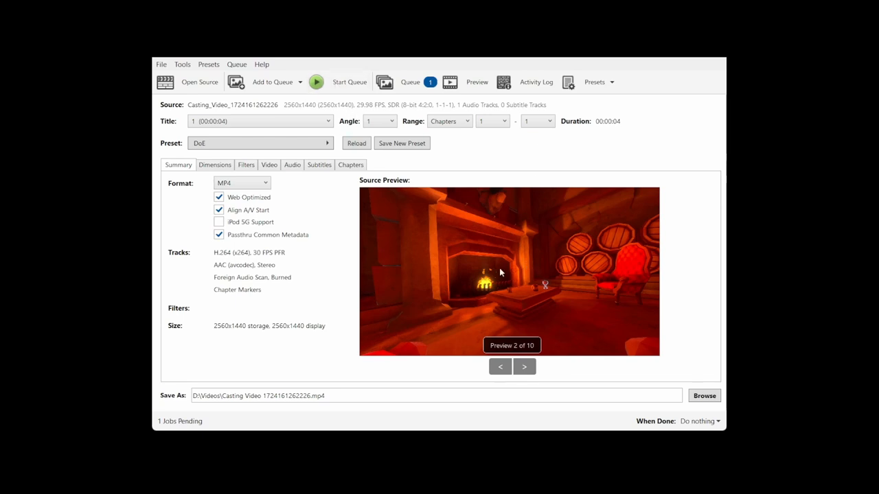
mouse_move(475, 226)
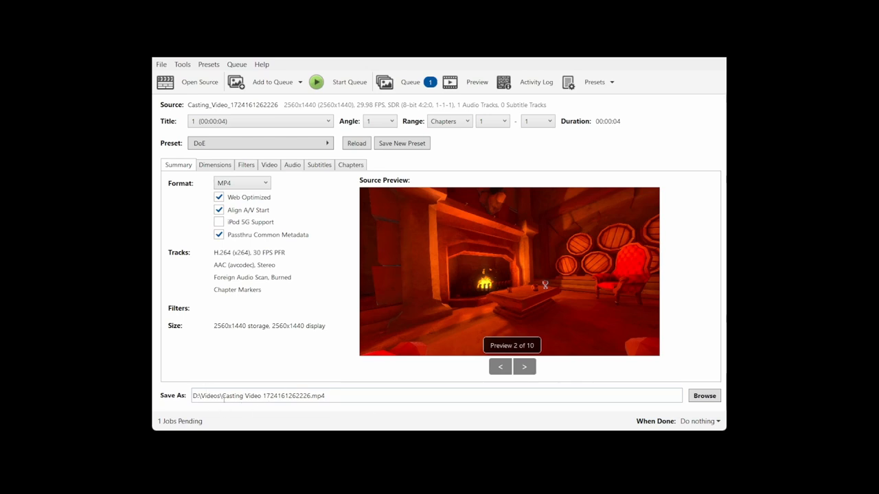
mouse_move(268, 358)
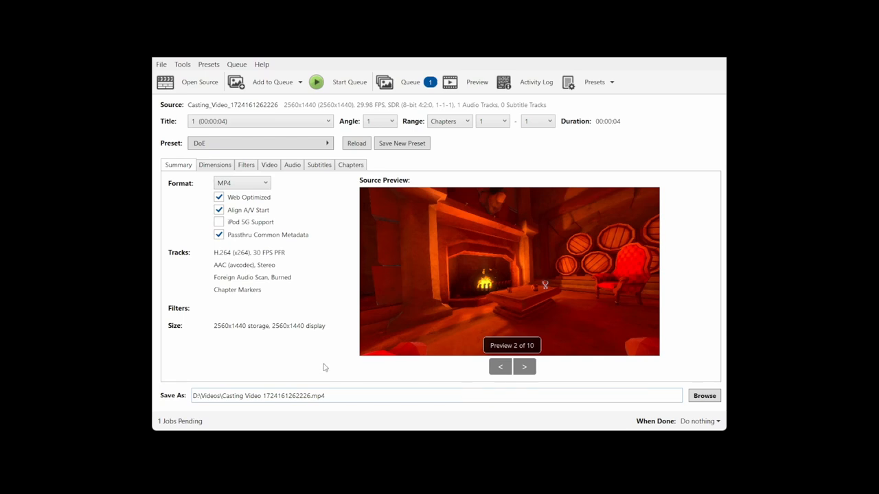
mouse_move(319, 357)
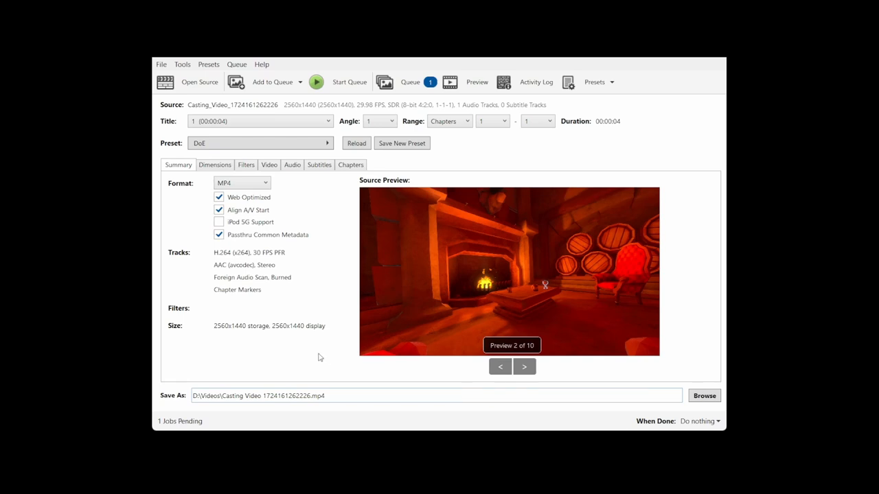